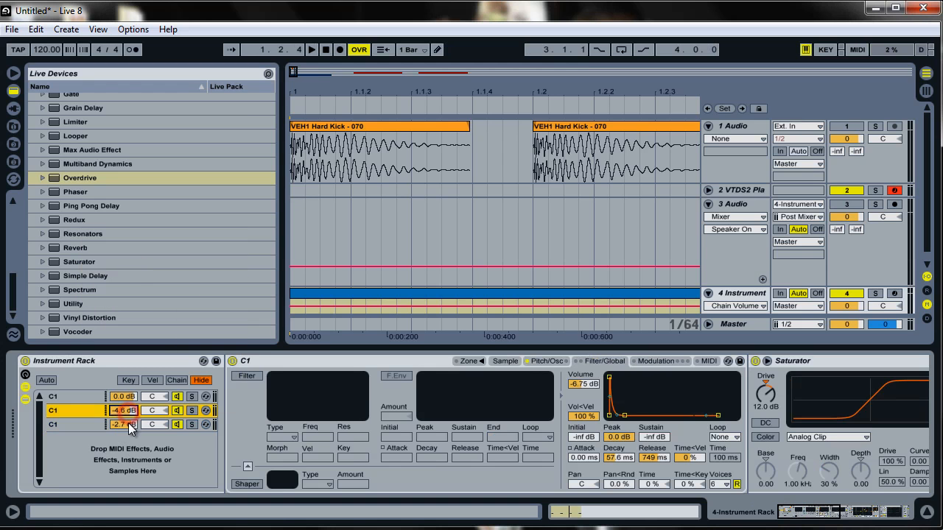
- Lower a kick chain's volume to -5.3 dB and reshape the Overdrive's filtered band
left_click_drag(124, 425, 124, 431)
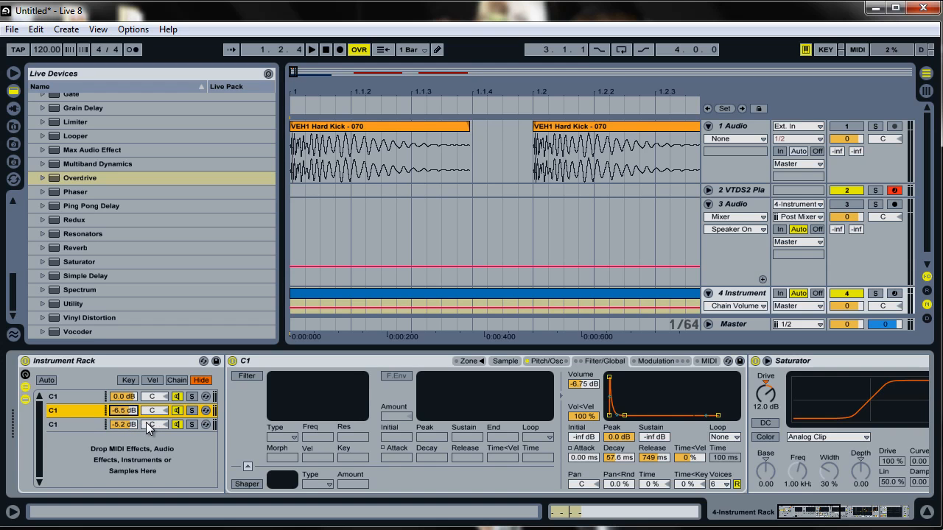
mouse_move(161, 416)
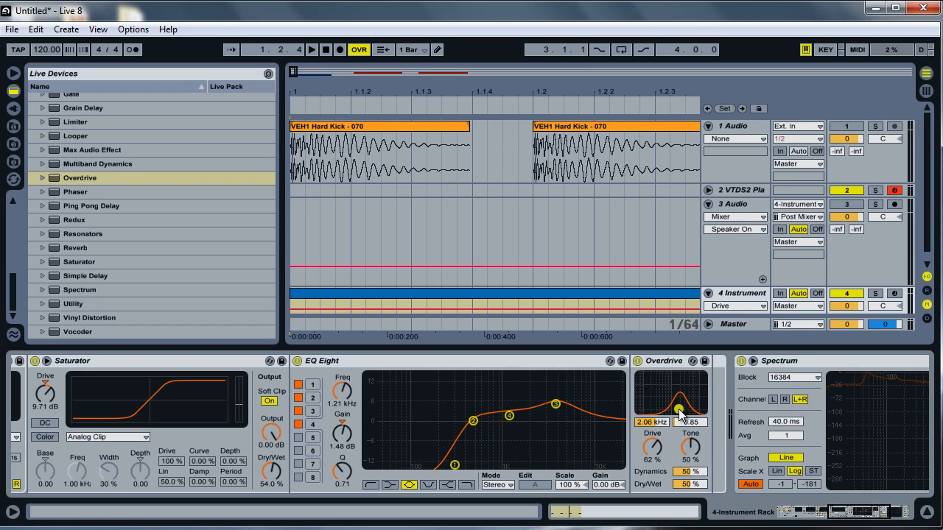
left_click_drag(691, 450, 691, 439)
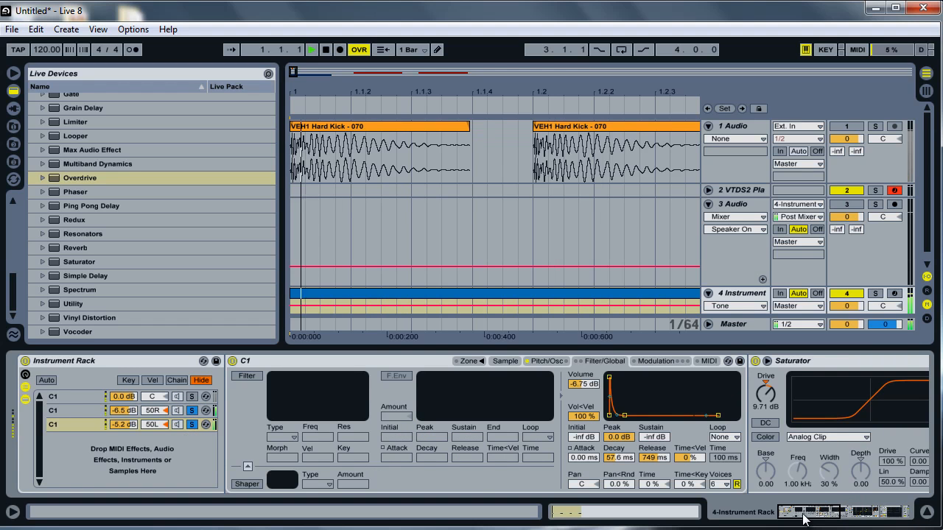
left_click(333, 50)
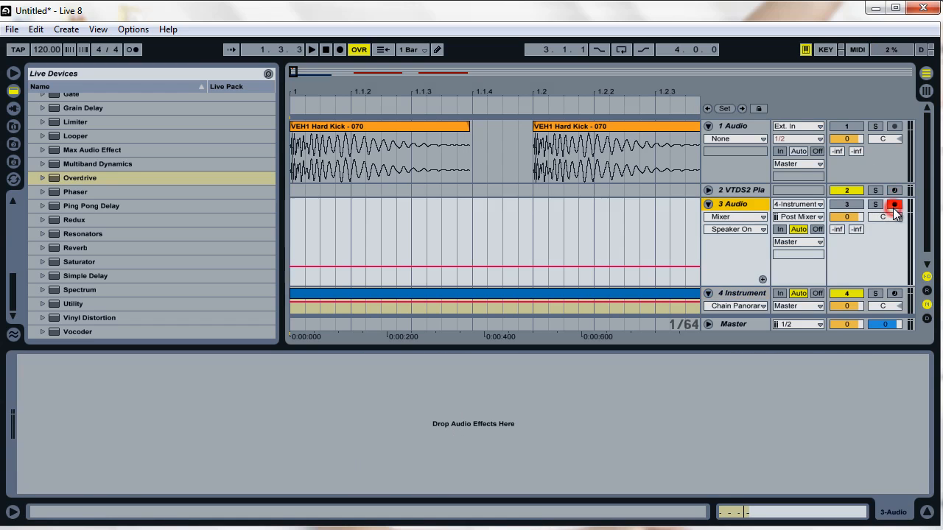
- Record the layered kick into a new audio clip on 3 Audio, then stop the take
left_click(328, 50)
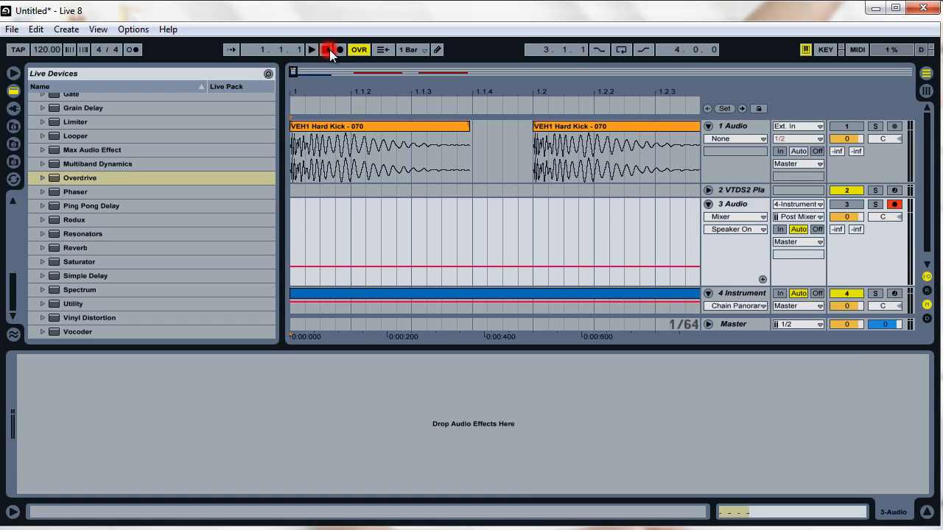
left_click(330, 50)
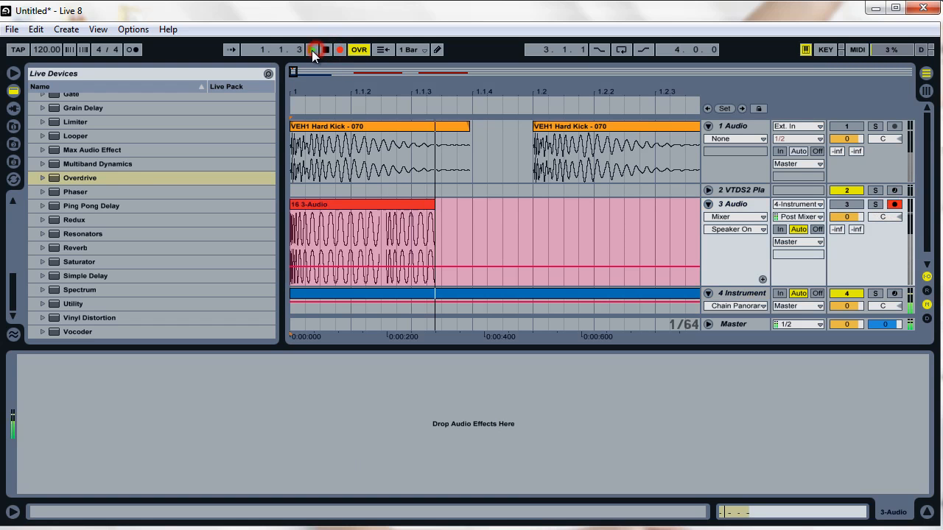
left_click(312, 50)
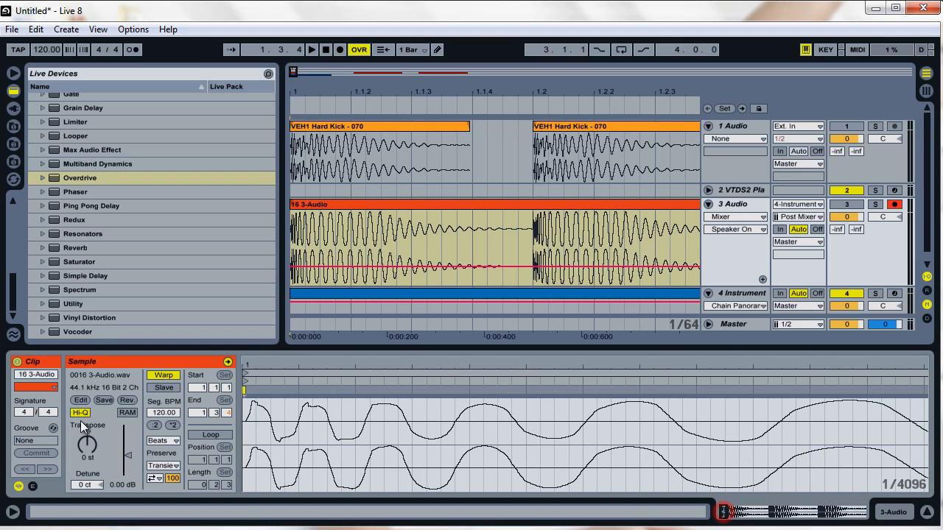
mouse_move(787, 215)
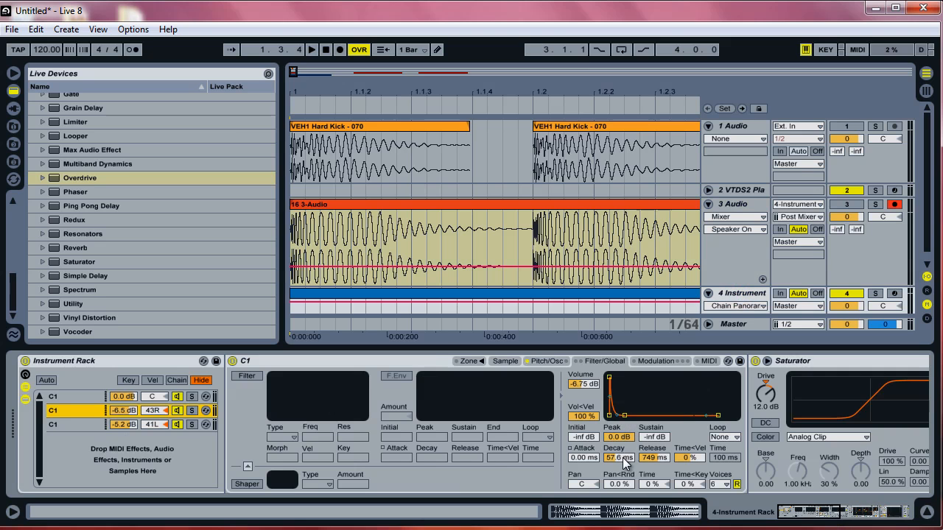
- Adjust and fine-tune the C1 kick Sampler's volume envelope decay time
left_click_drag(619, 457, 619, 442)
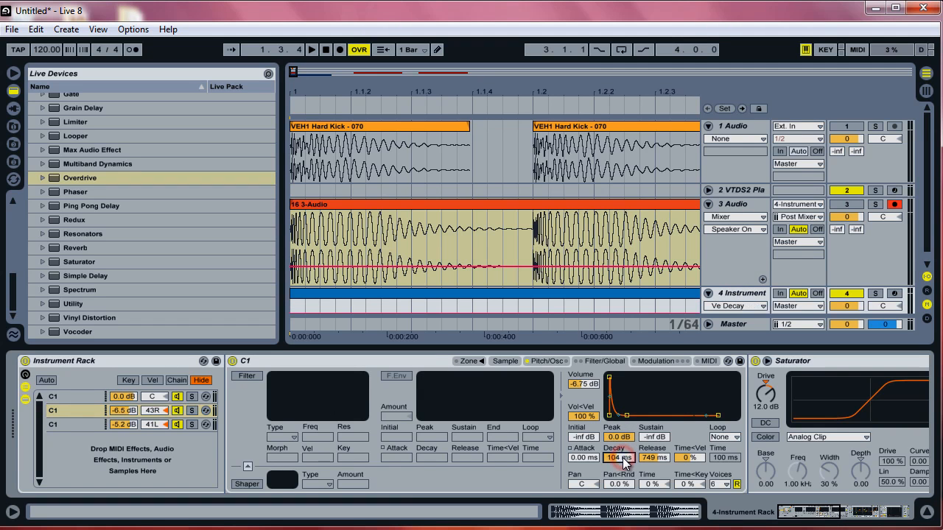
left_click_drag(619, 456, 618, 468)
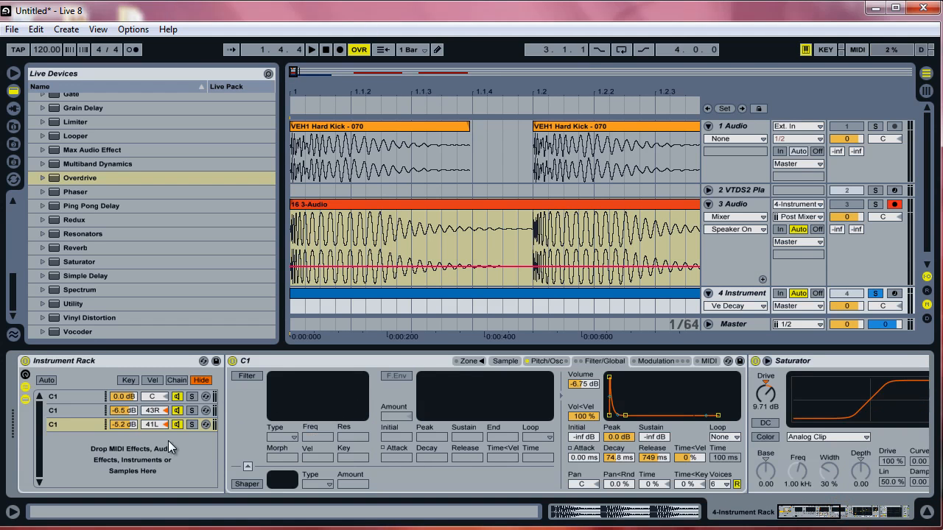
mouse_move(112, 218)
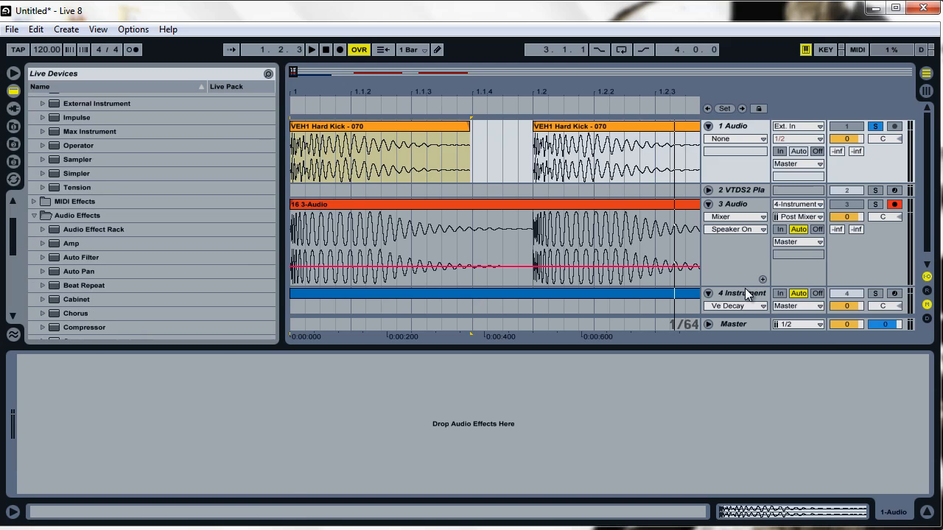
- Add an empty Sampler as a fourth rack chain and switch to the personal sample library
left_click(733, 293)
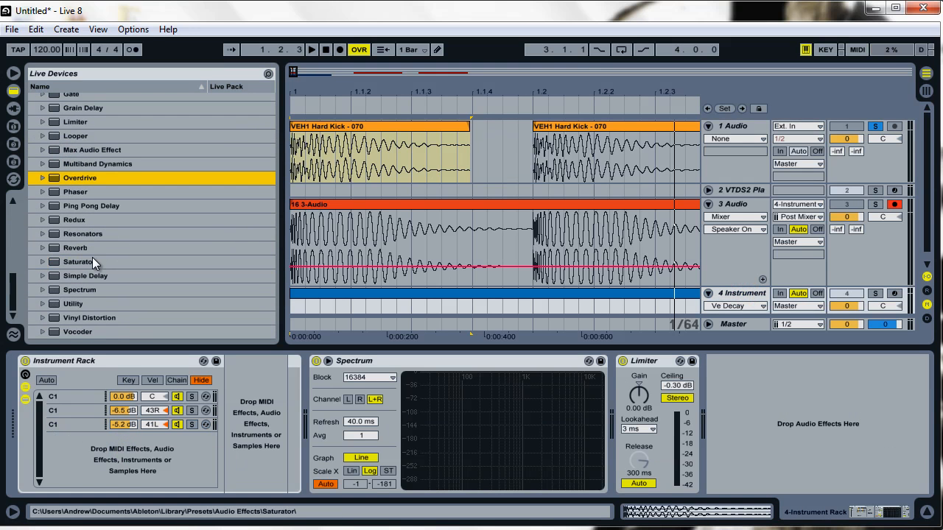
mouse_move(71, 262)
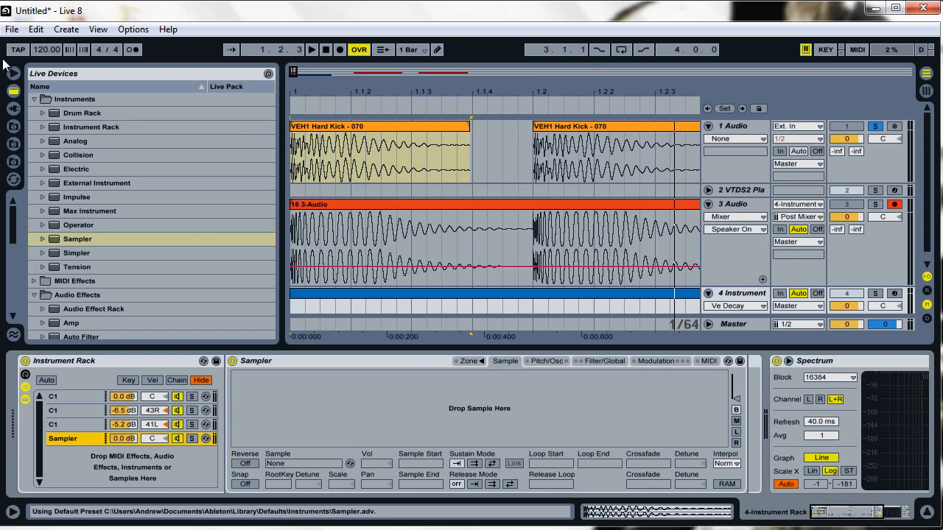
left_click(11, 146)
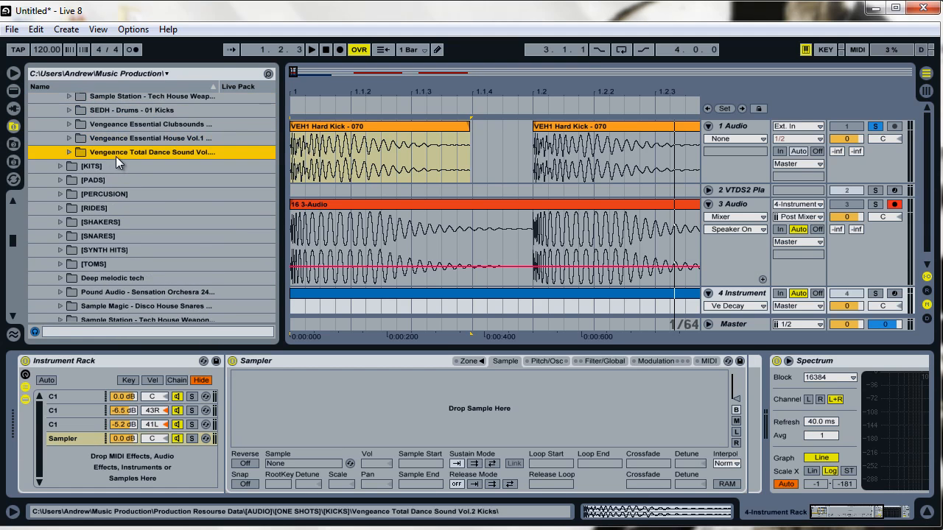
- Collapse the kick folders and browse the Bluezone Downtempo Box percussion samples
left_click(61, 151)
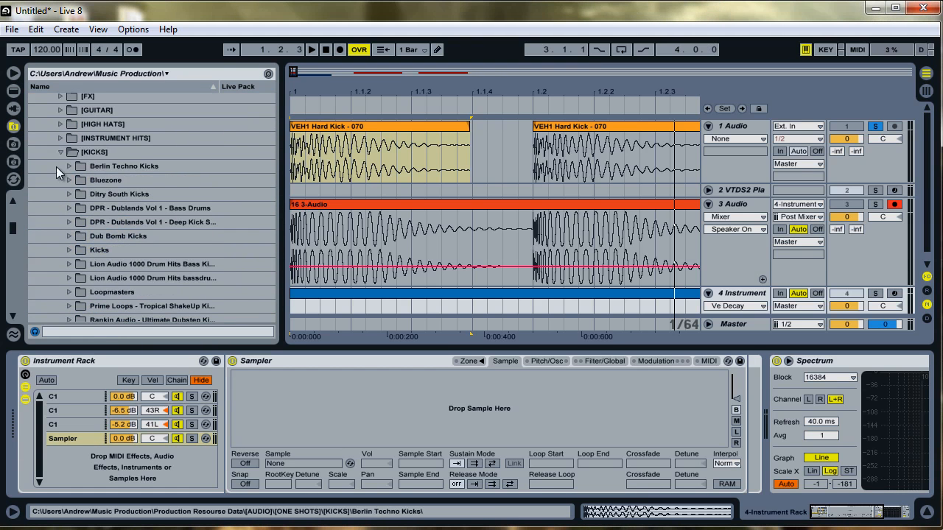
left_click(60, 151)
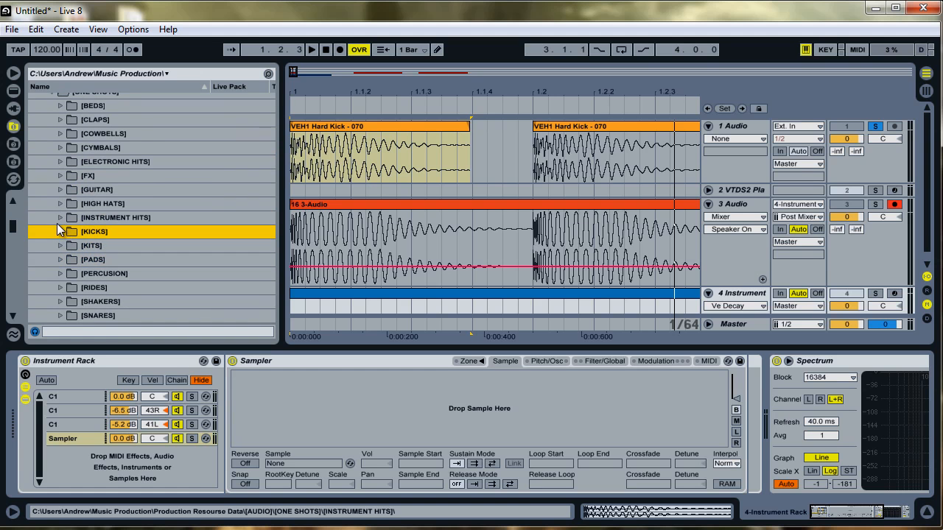
scroll("down", 3)
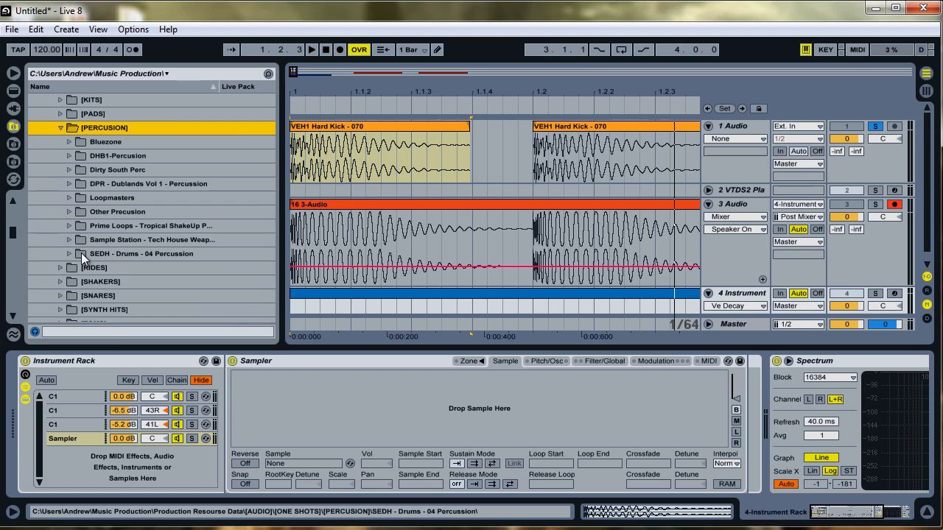
left_click(118, 169)
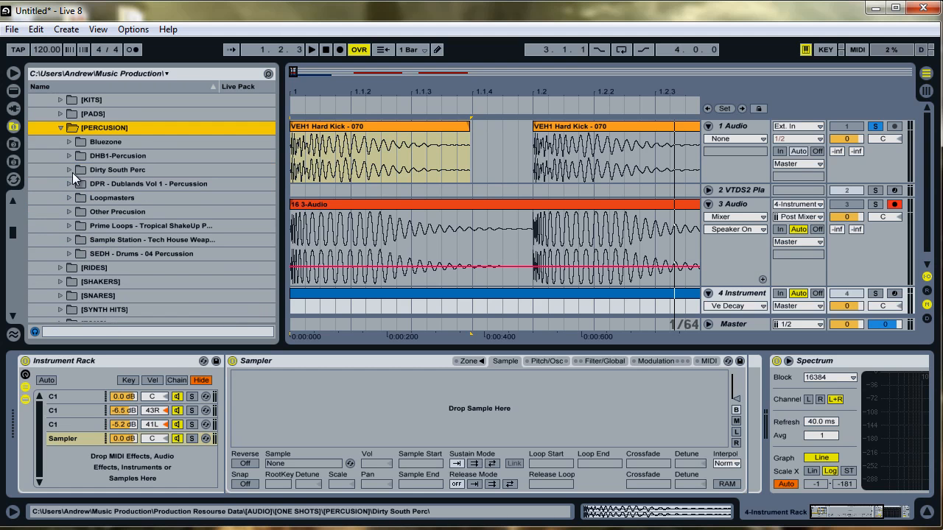
left_click(68, 141)
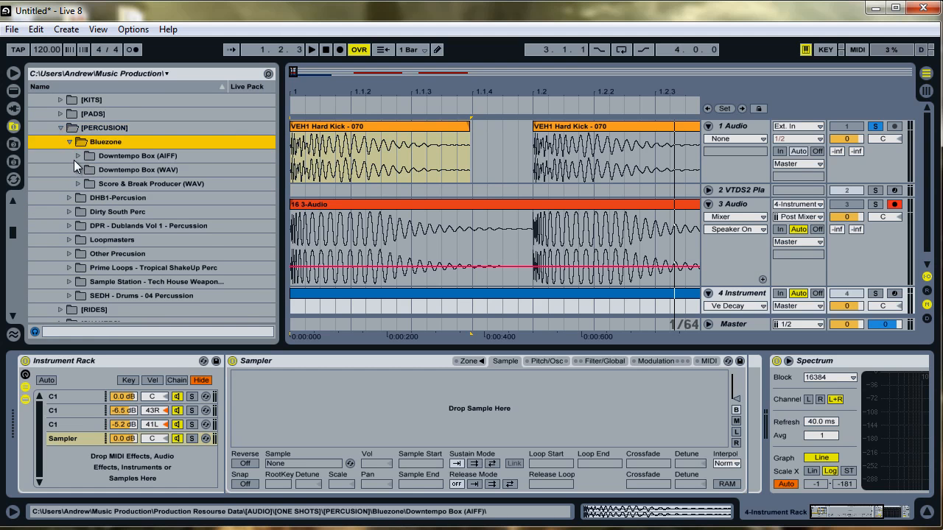
left_click(78, 170)
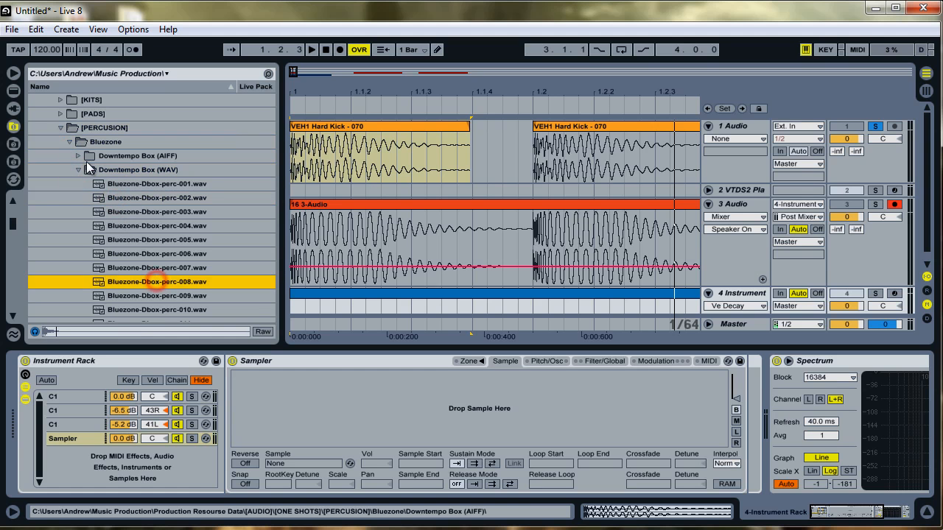
left_click(71, 142)
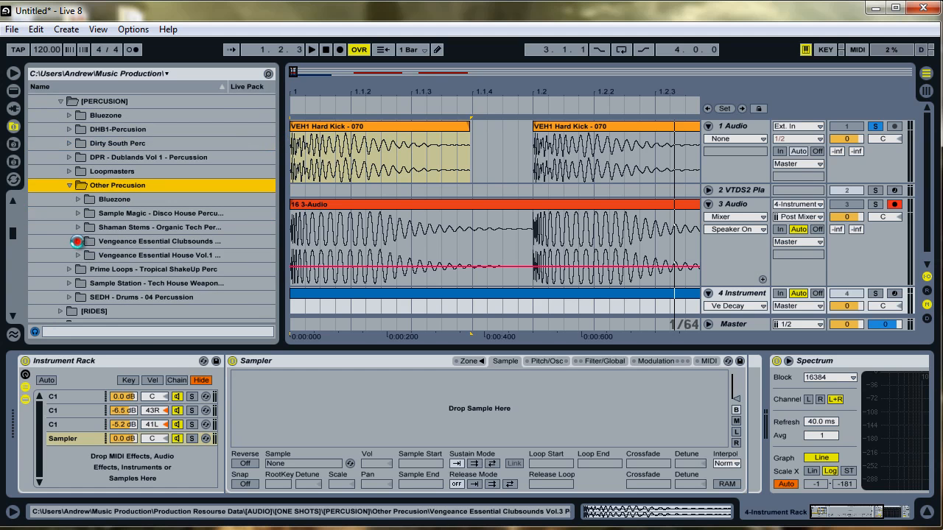
- Audition Vengeance Essential Clubsounds percussion samples and load VEC3 Percussion 004 into the Sampler
left_click(80, 242)
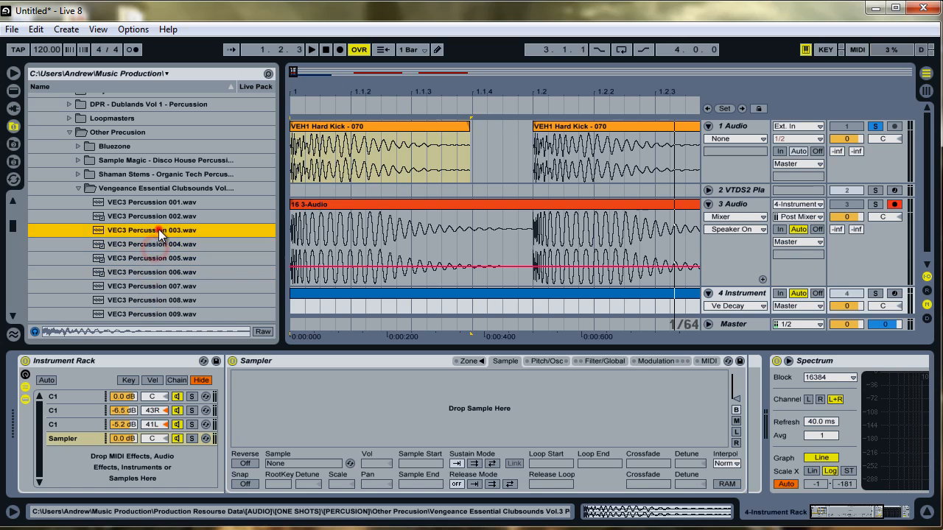
left_click(151, 245)
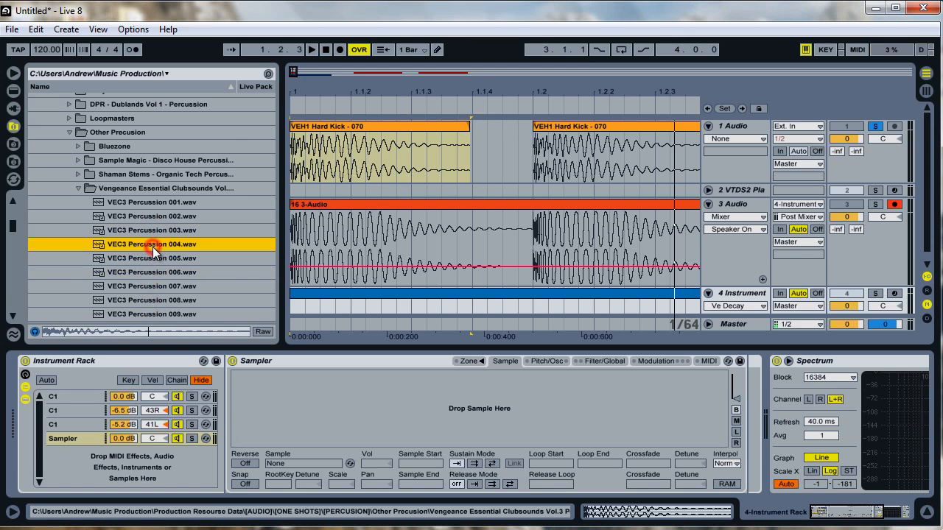
left_click(148, 300)
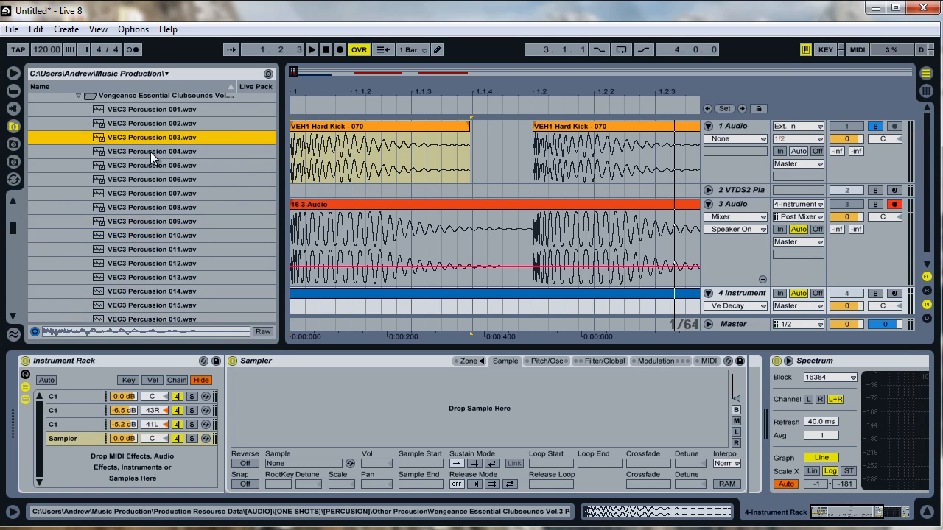
scroll("down", 3)
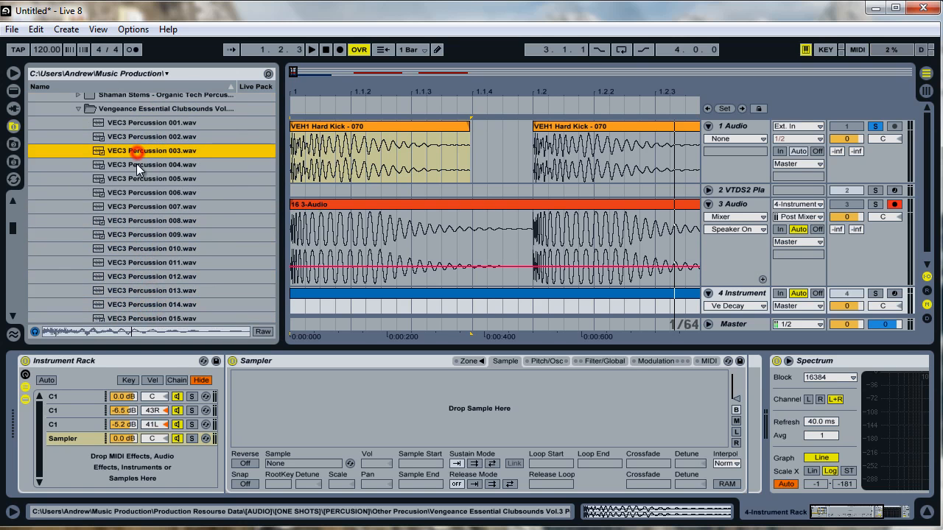
left_click(151, 165)
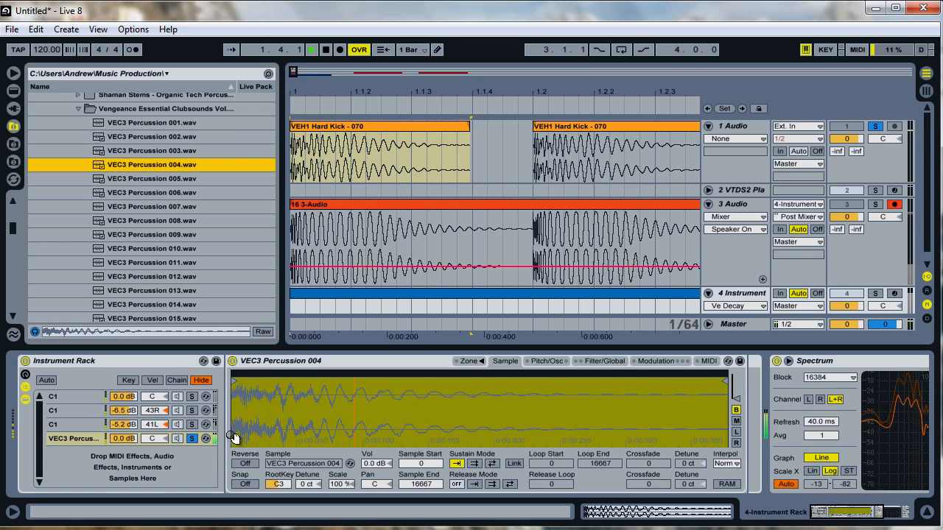
- Turn down the percussion chain's volume and show its Sampler's Filter/Global settings
left_click(303, 50)
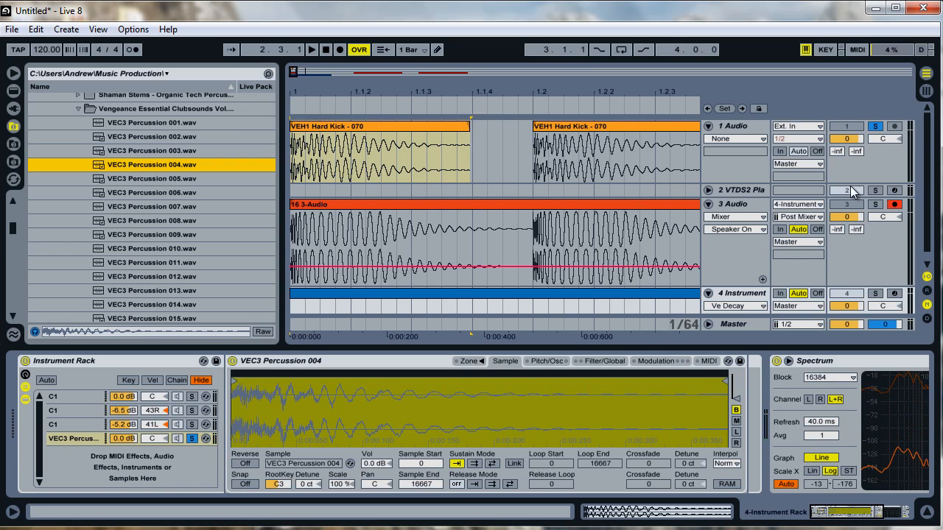
left_click(869, 293)
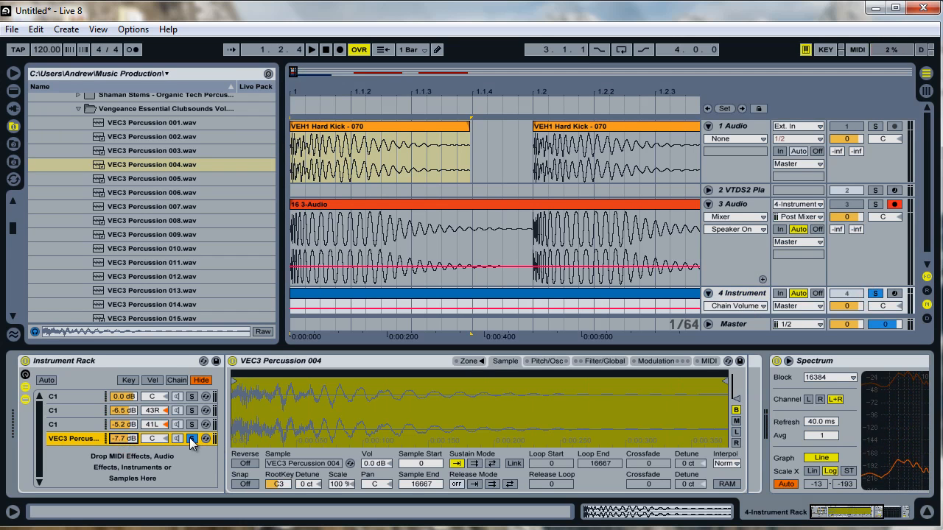
left_click_drag(121, 439, 121, 450)
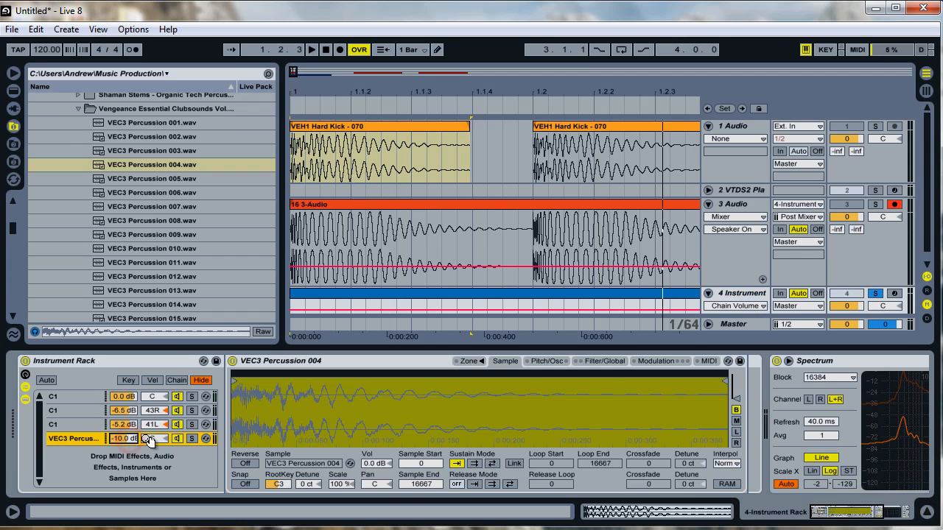
left_click(607, 361)
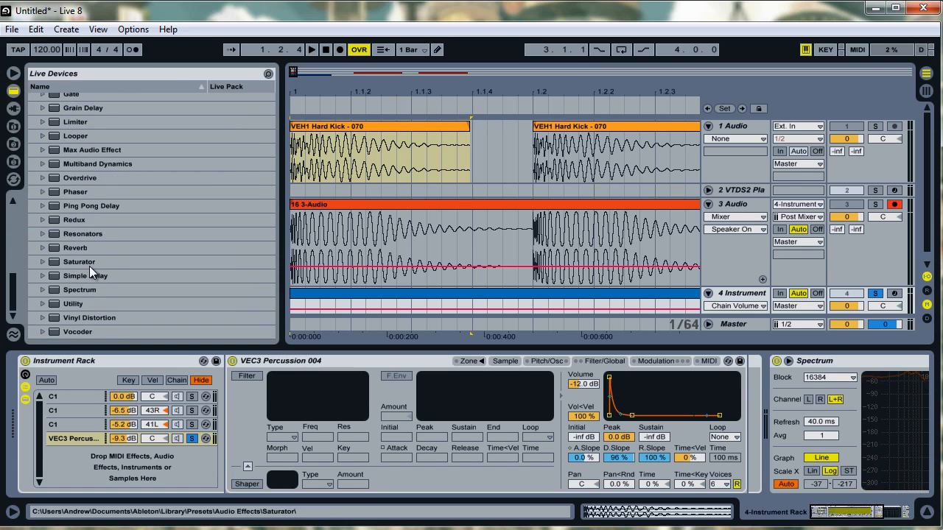
- Add Overdrive after the percussion Sampler with more drive and a lower, reshaped filter band
left_click(79, 263)
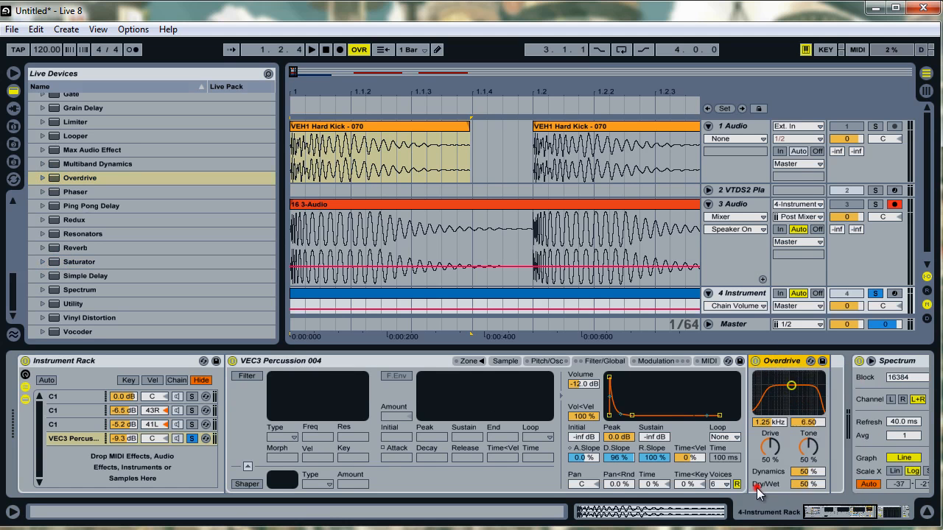
left_click_drag(769, 456, 774, 449)
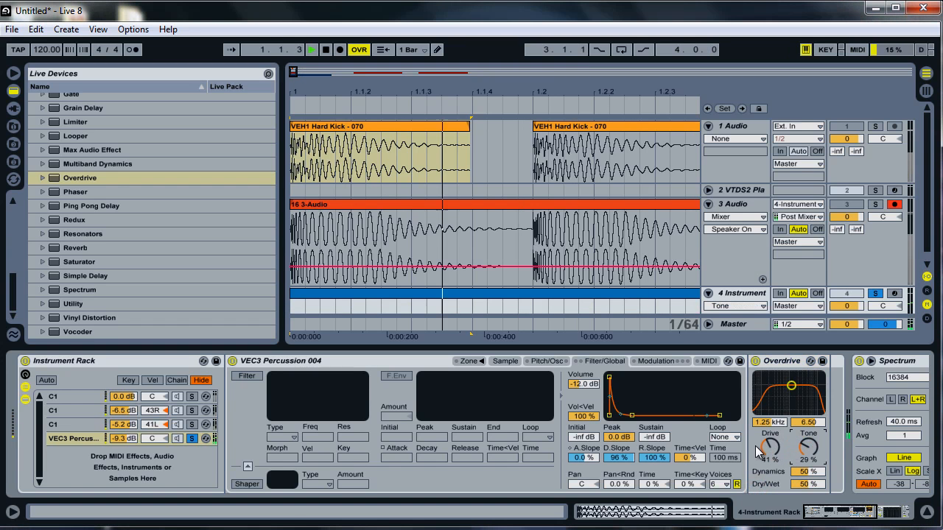
left_click_drag(789, 386, 787, 400)
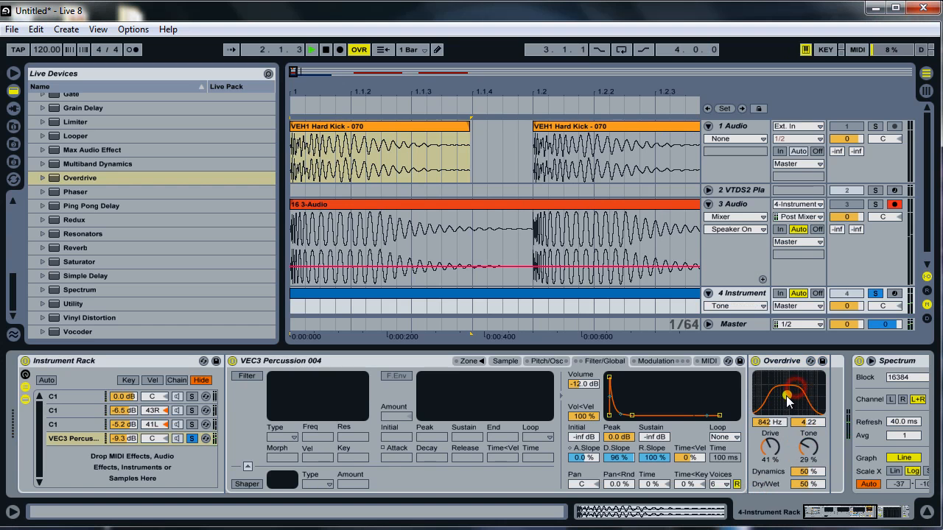
left_click_drag(787, 398, 784, 395)
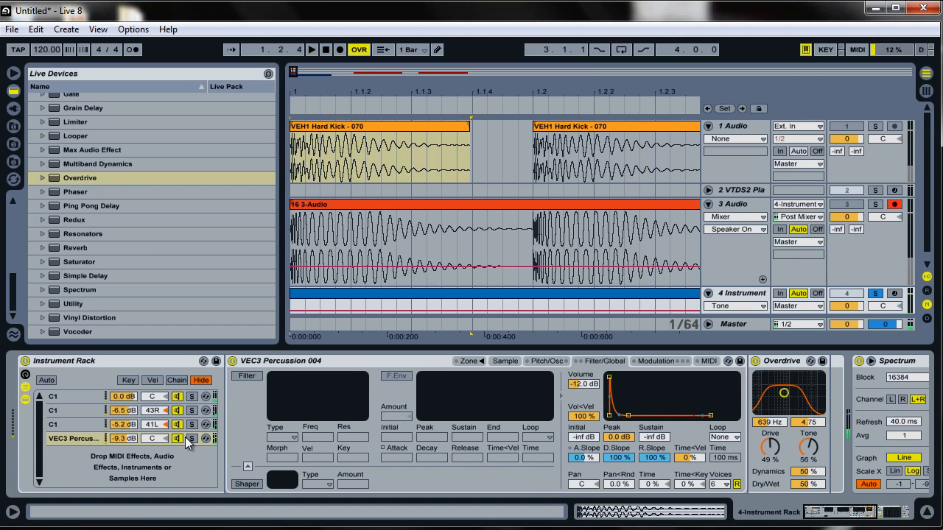
left_click(302, 50)
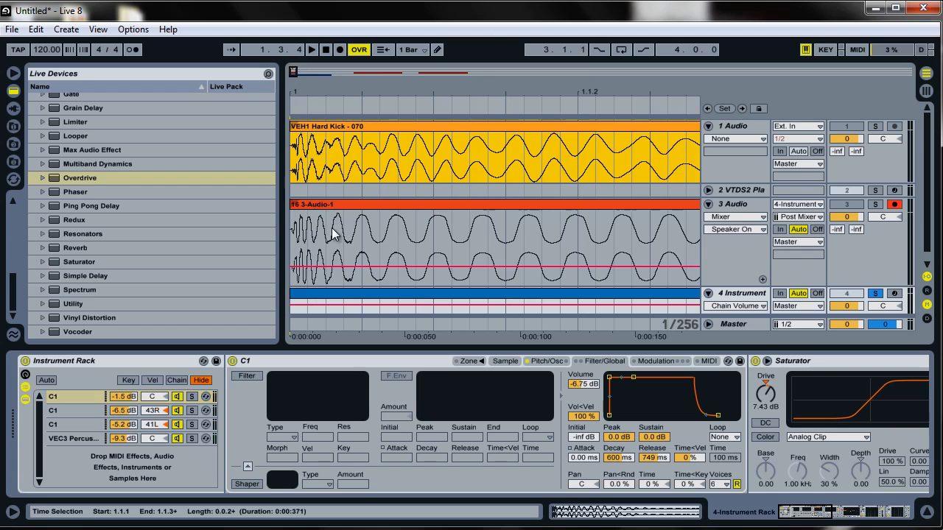
mouse_move(351, 238)
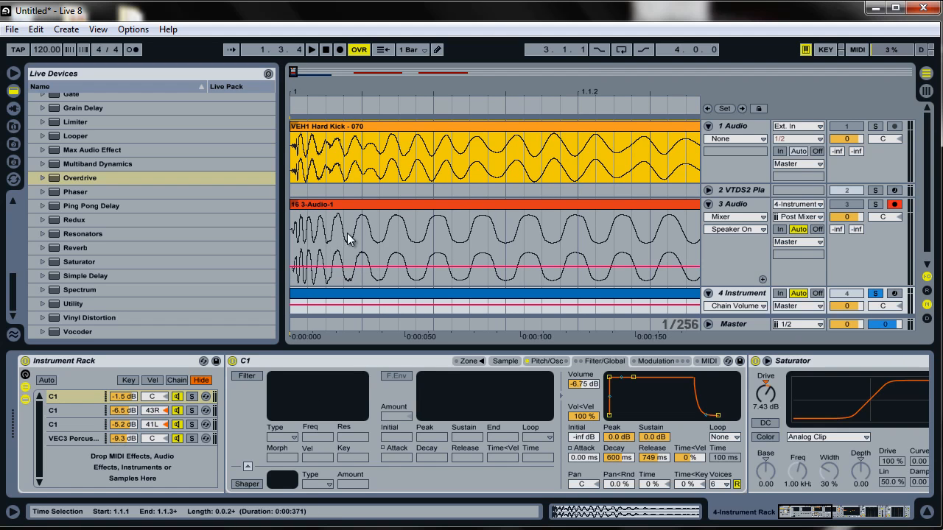
mouse_move(321, 224)
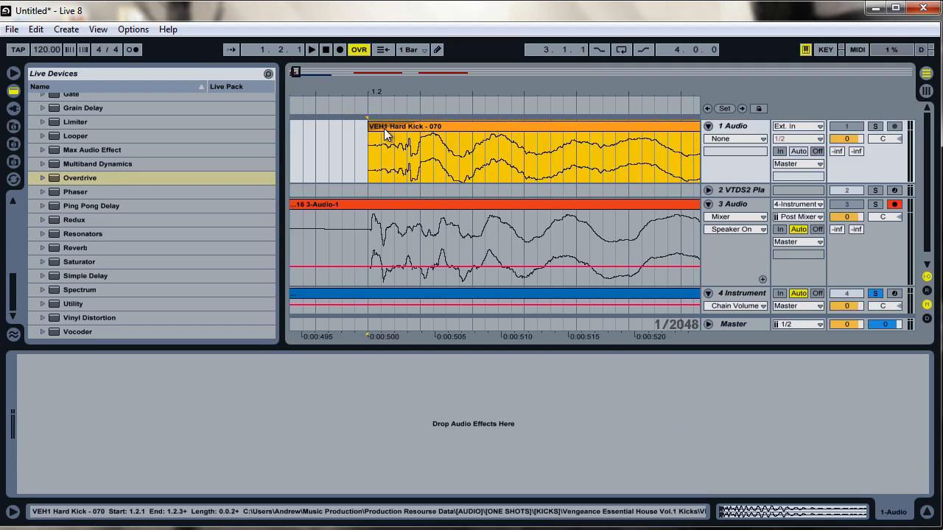
mouse_move(401, 135)
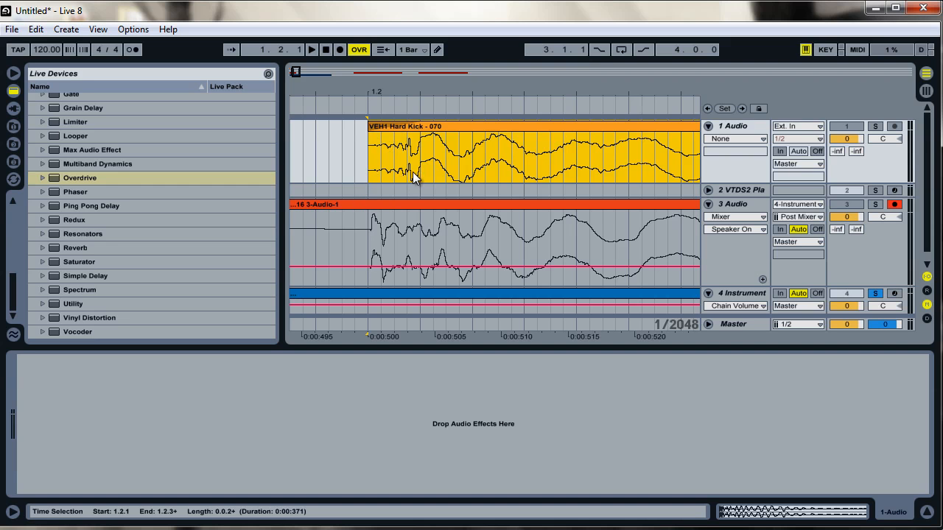
mouse_move(427, 150)
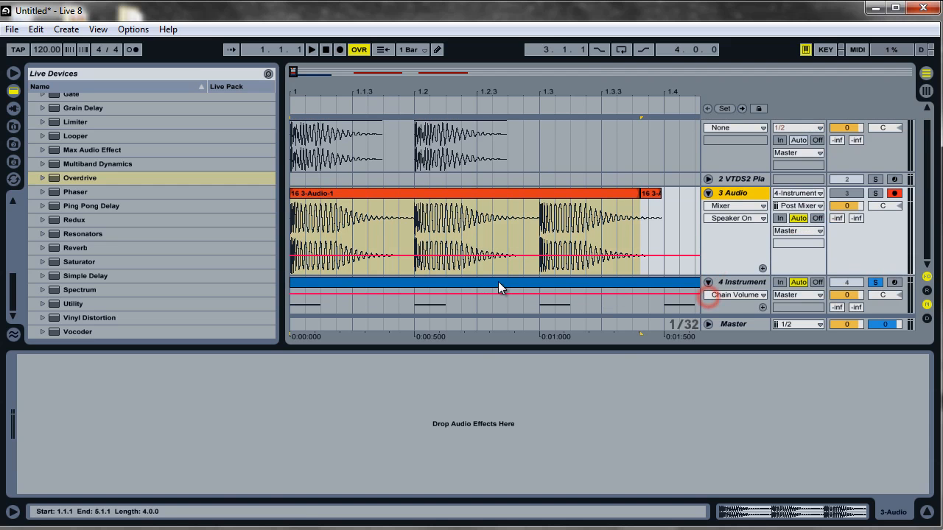
- Resample the instrument's MIDI kick pattern into a fresh take on 3 Audio
double_click(499, 287)
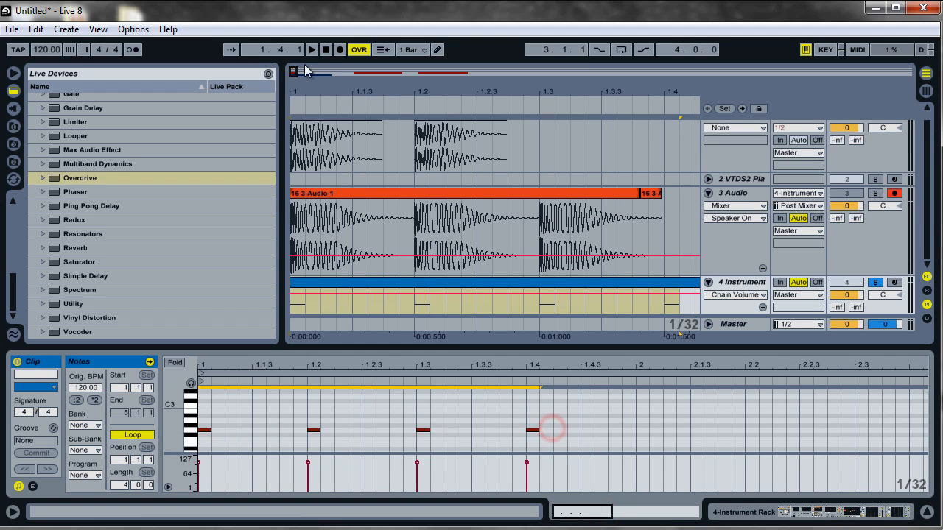
left_click(315, 50)
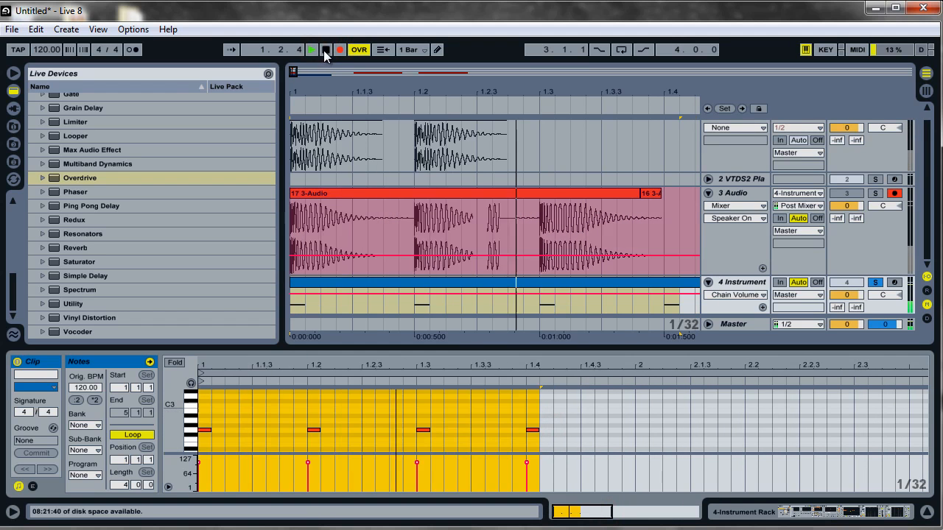
left_click(306, 50)
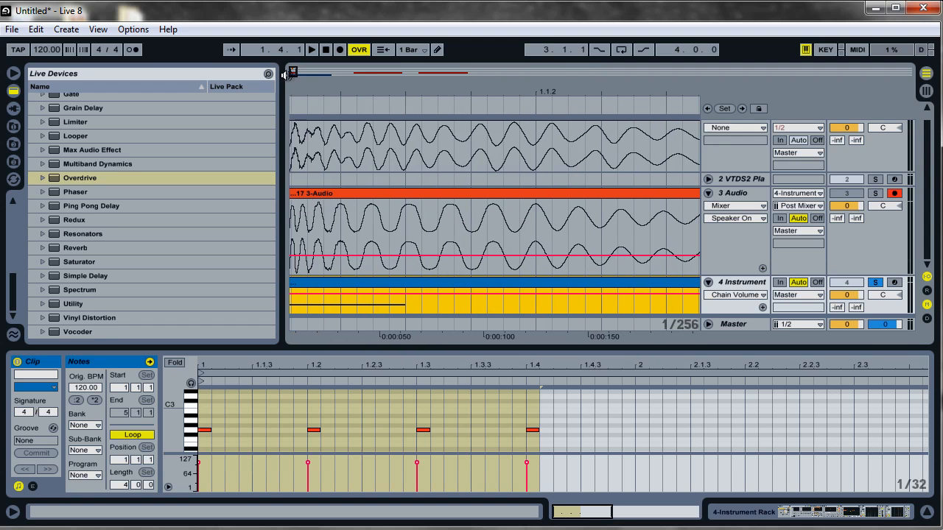
- Return to the 4 Instrument track and bring the kick's Instrument Rack back up
left_click(737, 282)
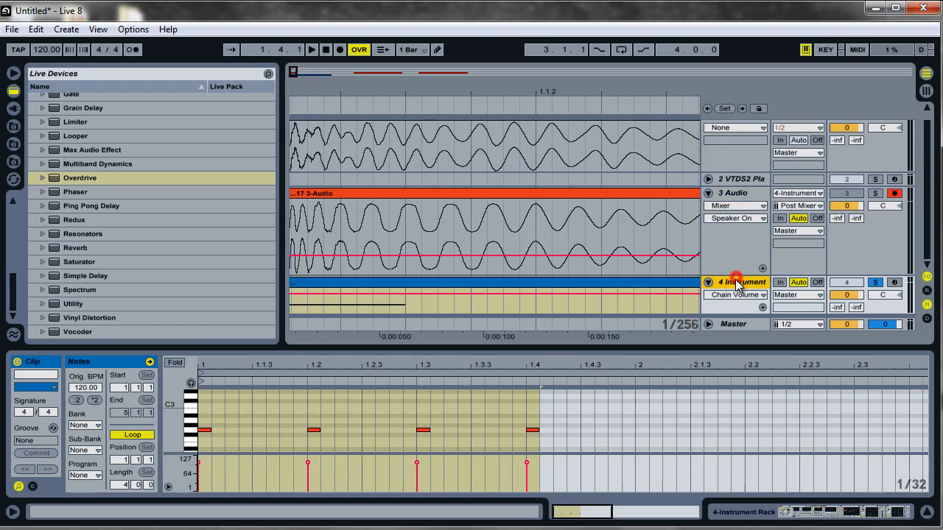
left_click(735, 199)
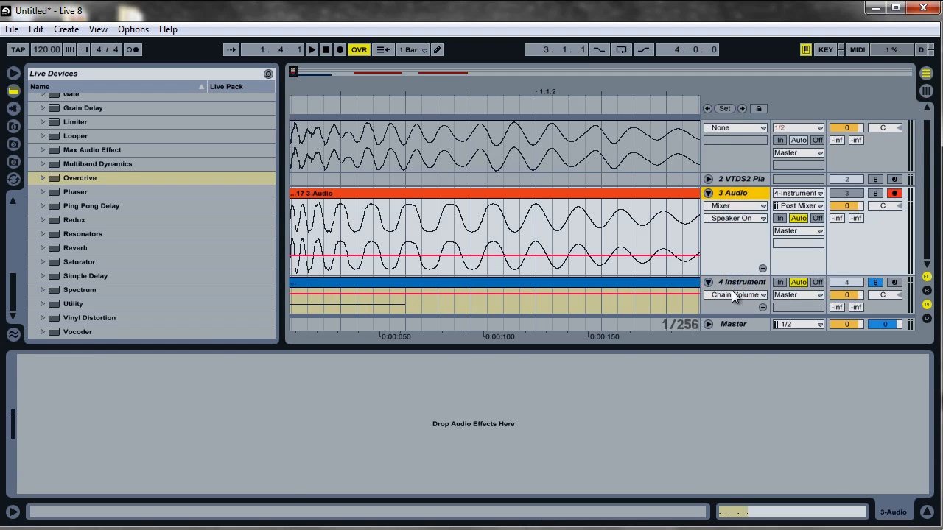
left_click(734, 283)
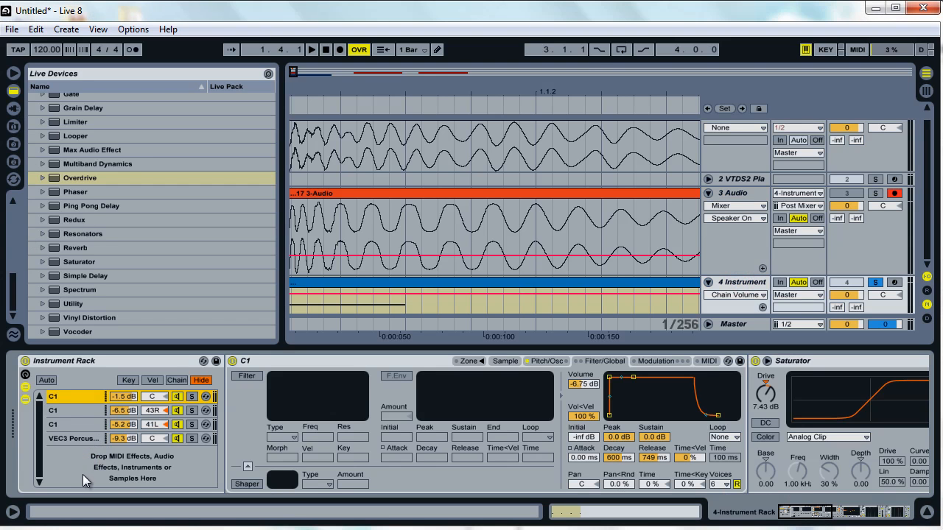
- Add an empty Sampler as a fifth rack chain and browse a folder of snare samples
left_click(88, 318)
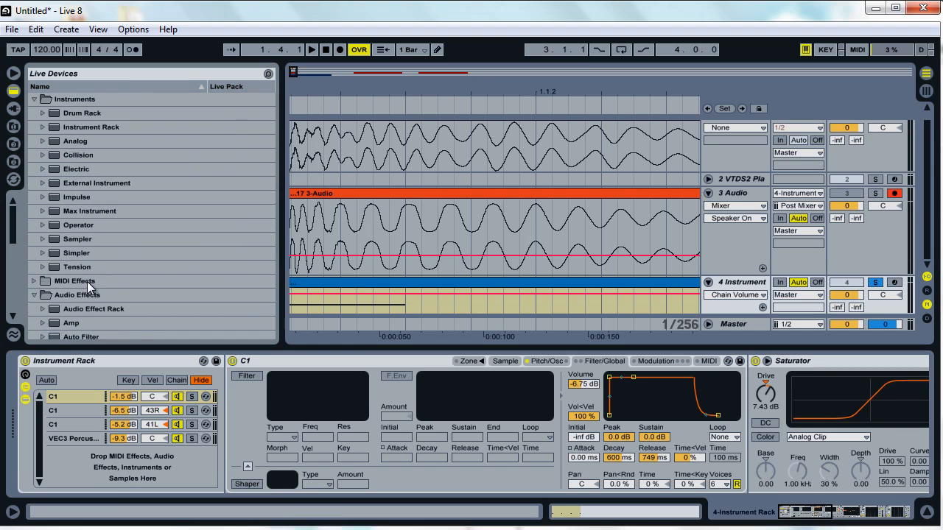
double_click(77, 239)
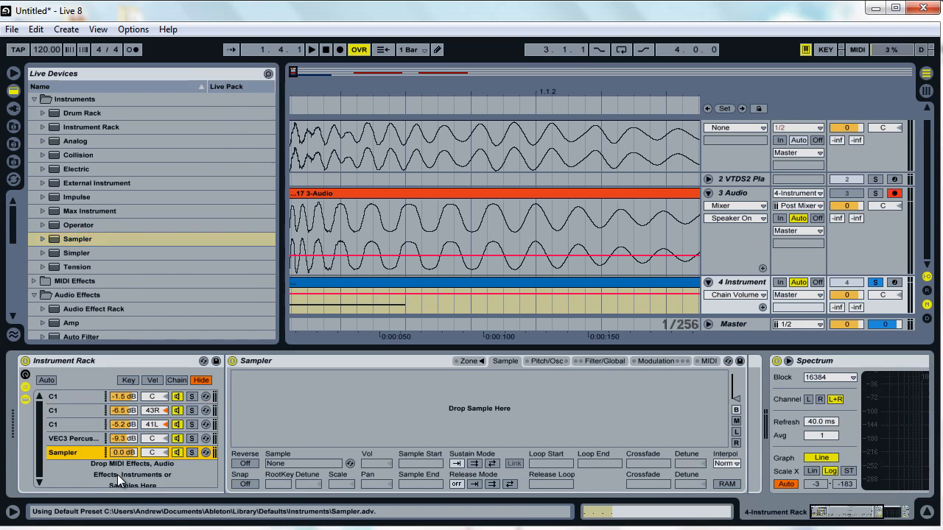
left_click(13, 109)
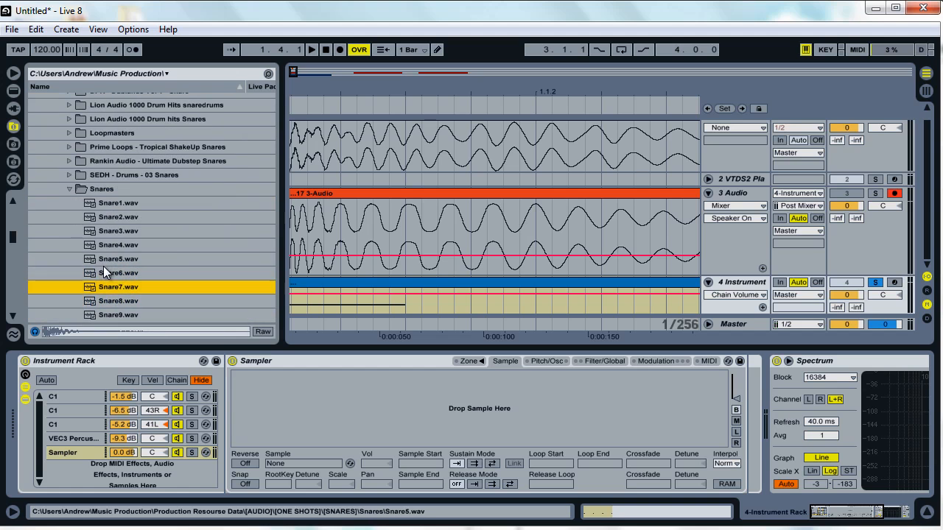
- Load Snare7.wav into the empty Sampler and shorten its volume envelope decay to about 327 ms
double_click(118, 286)
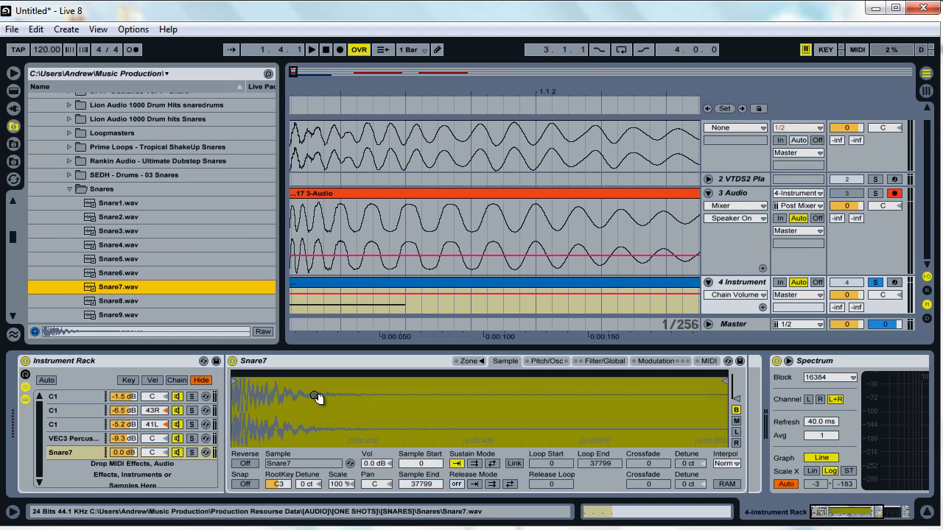
left_click(606, 361)
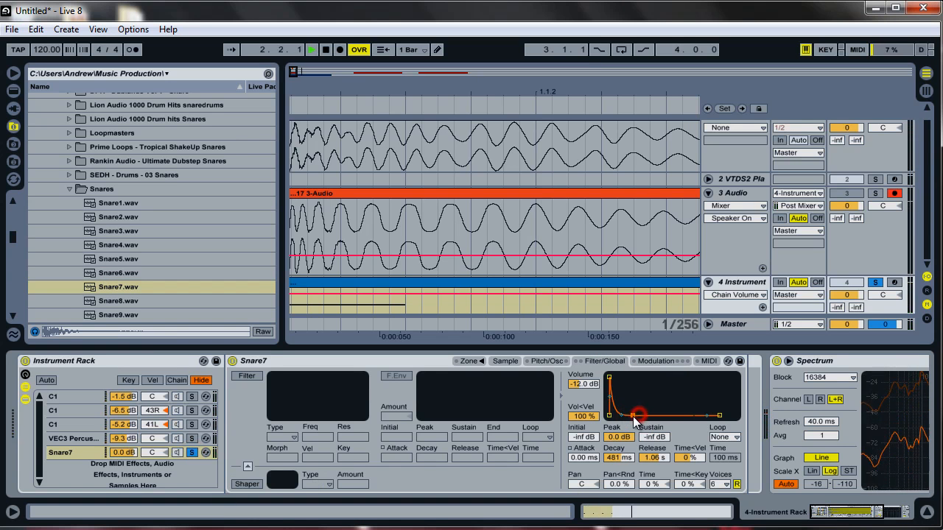
left_click_drag(637, 415, 630, 415)
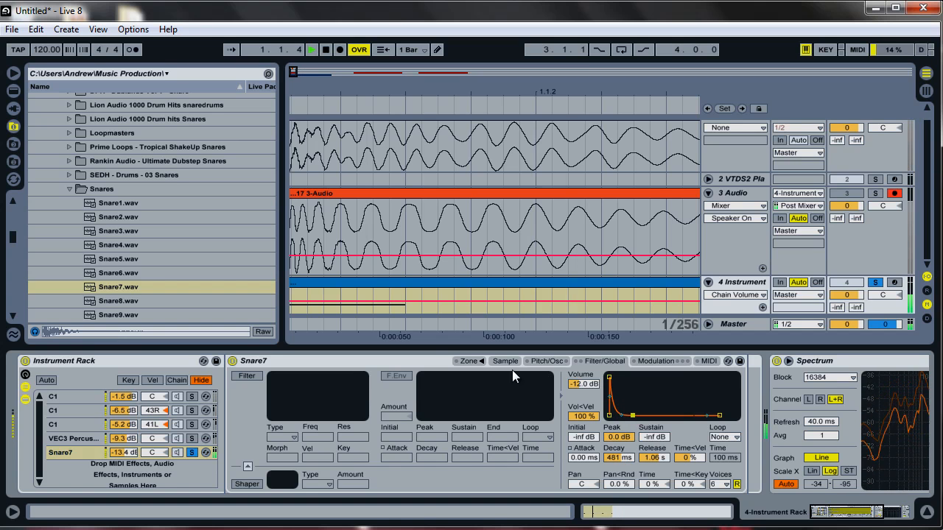
left_click_drag(632, 415, 633, 416)
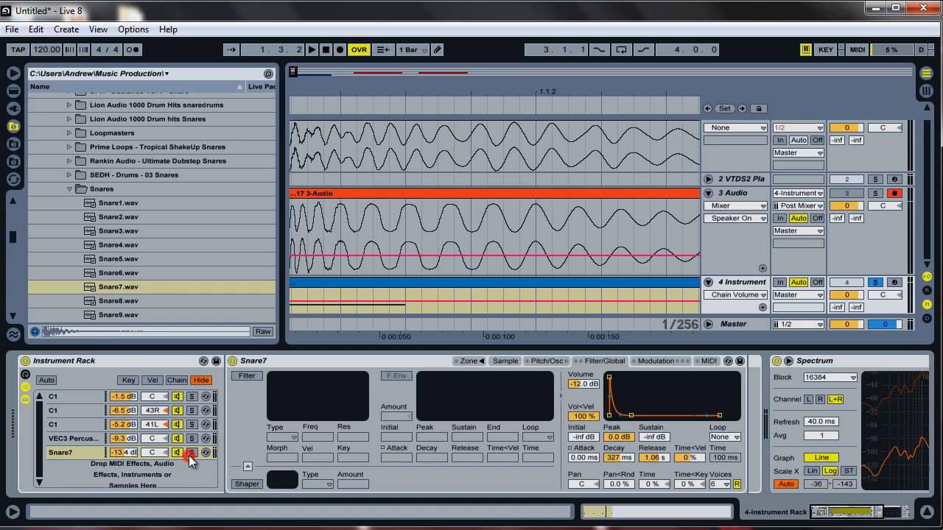
- Solo the snare layer to audition it, then unsolo it
left_click(314, 50)
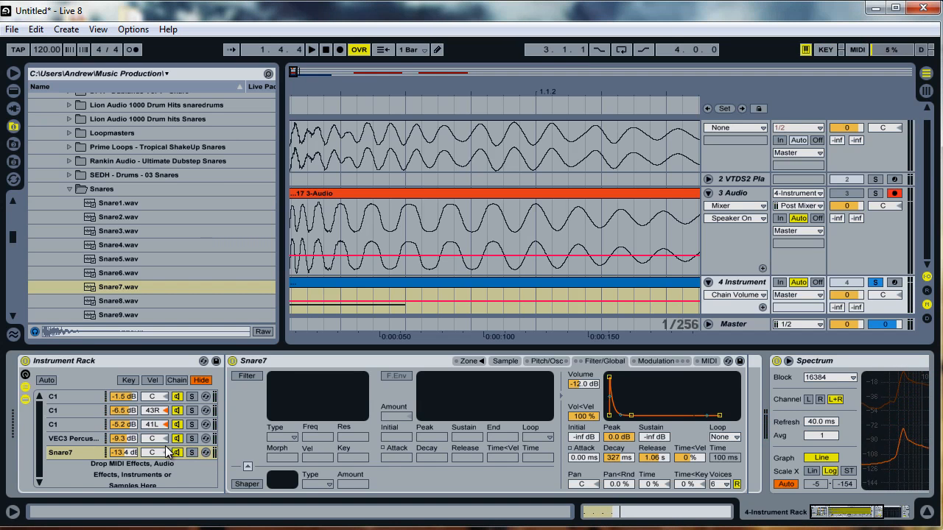
left_click(313, 50)
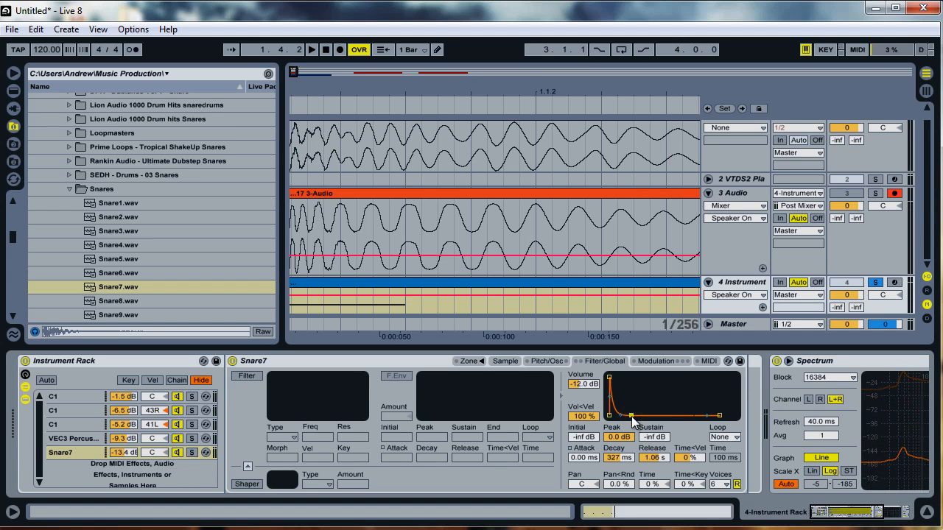
- Raise Snare7's Sampler RootKey from F3 to F#3 with the Live Devices browser showing audio effects
left_click(69, 189)
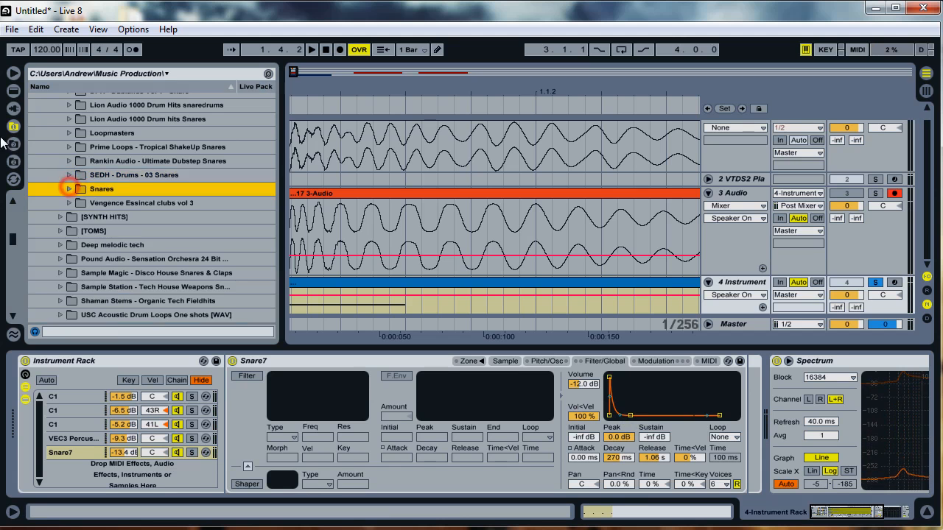
left_click(15, 125)
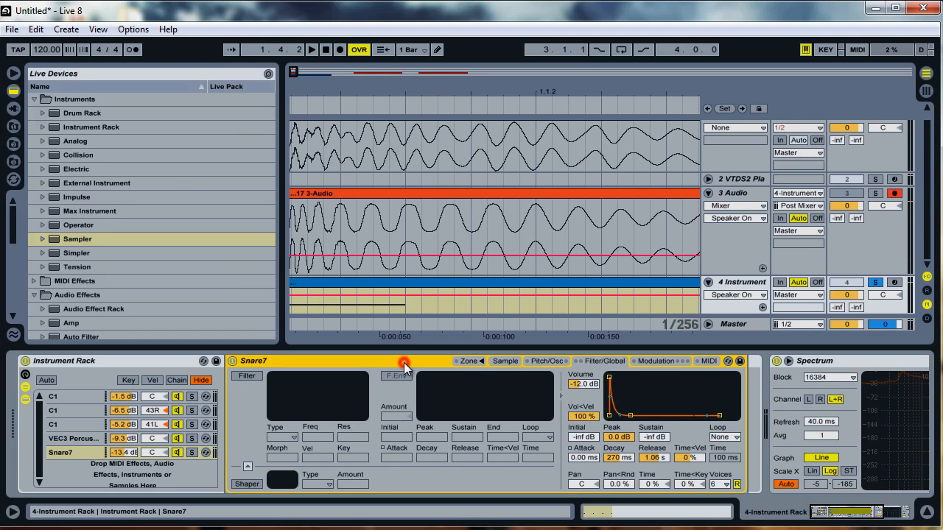
left_click(504, 362)
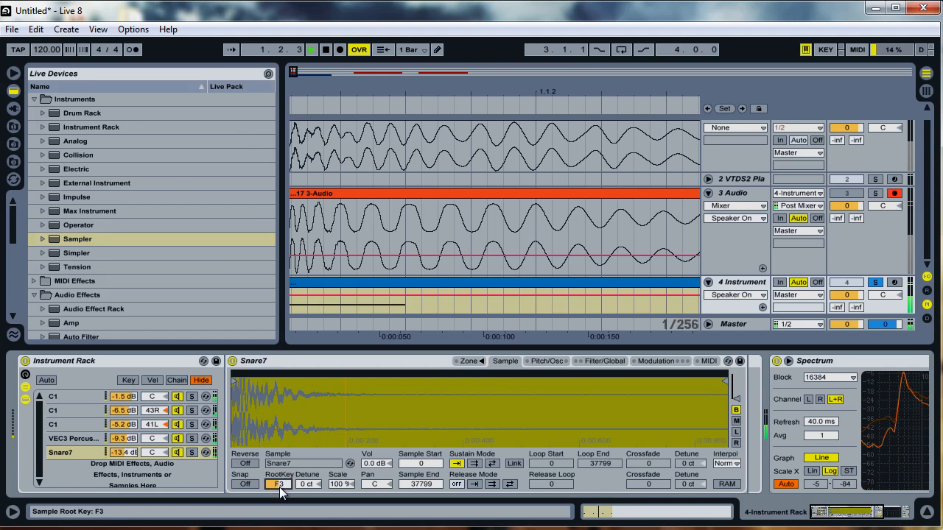
left_click(277, 485)
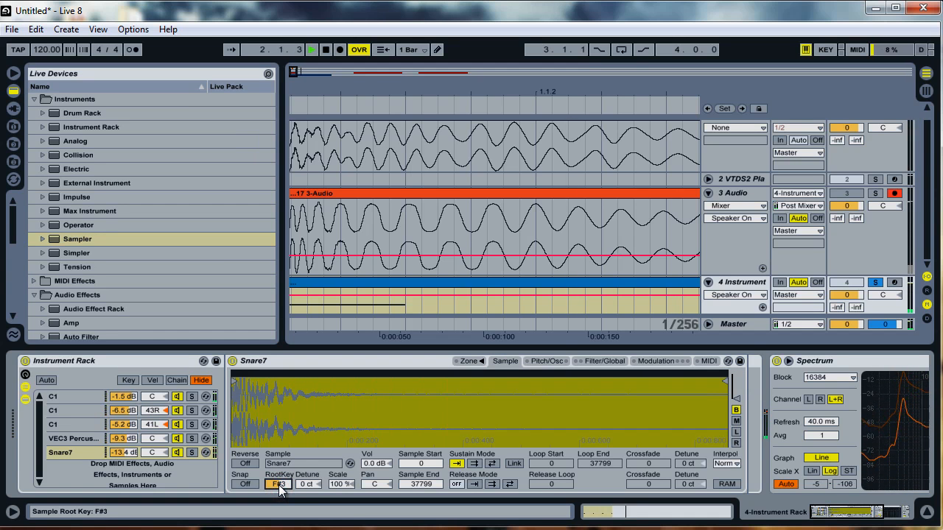
left_click(309, 483)
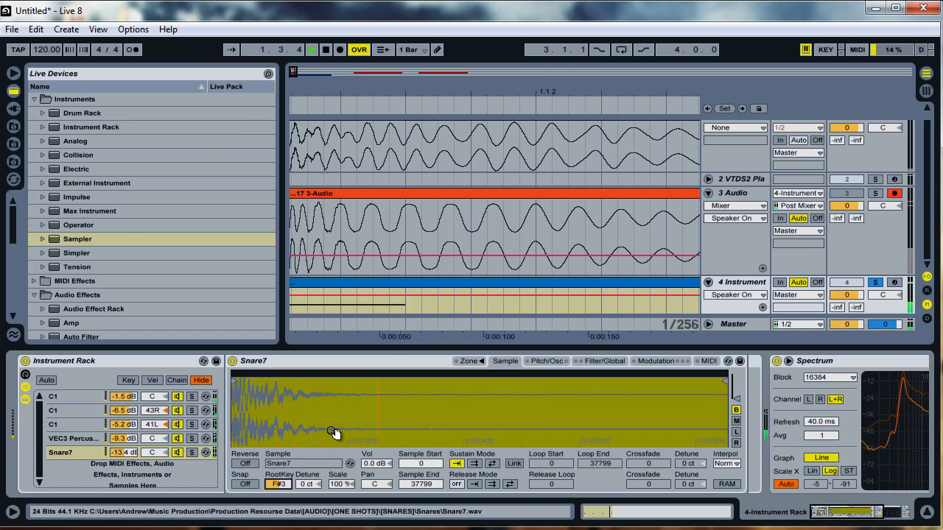
left_click(311, 50)
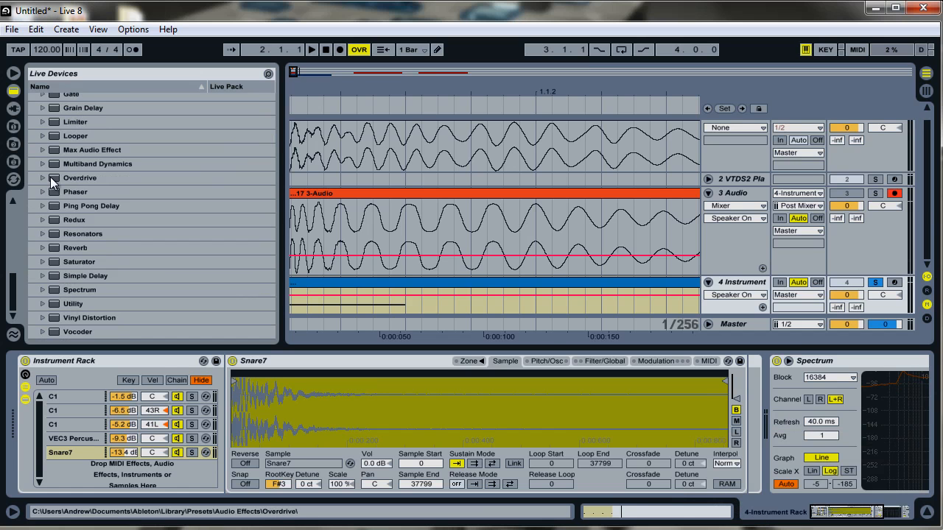
- Put an Overdrive with its band at 68 Hz on the snare chain and record the layered take to 3 Audio
double_click(79, 177)
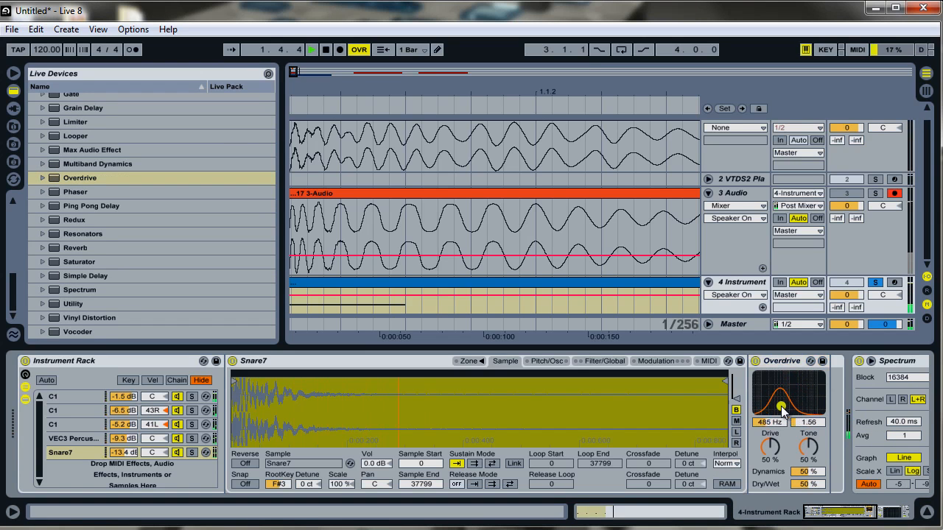
left_click_drag(781, 409, 788, 412)
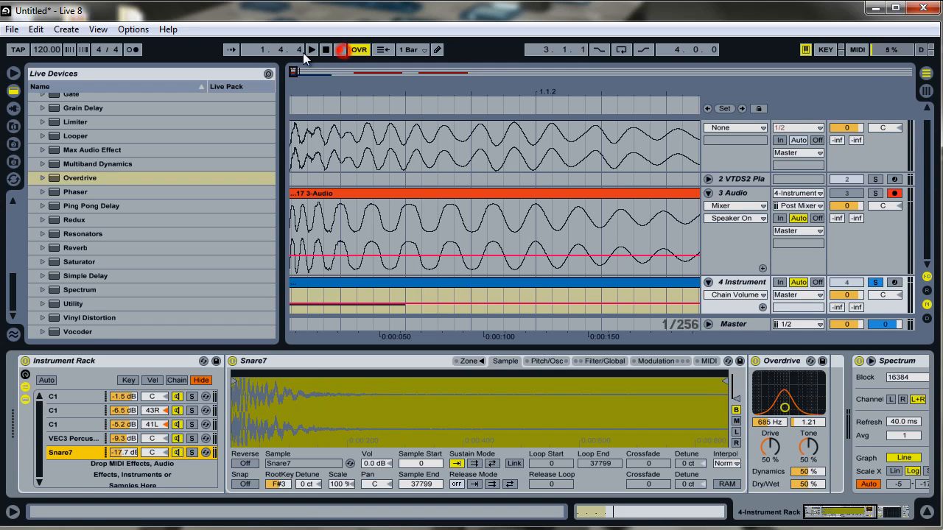
left_click(327, 51)
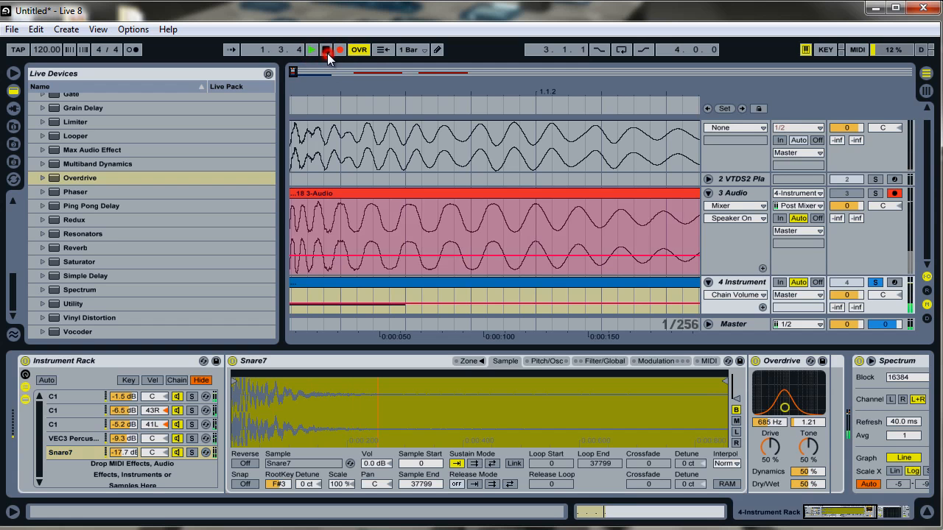
left_click(318, 50)
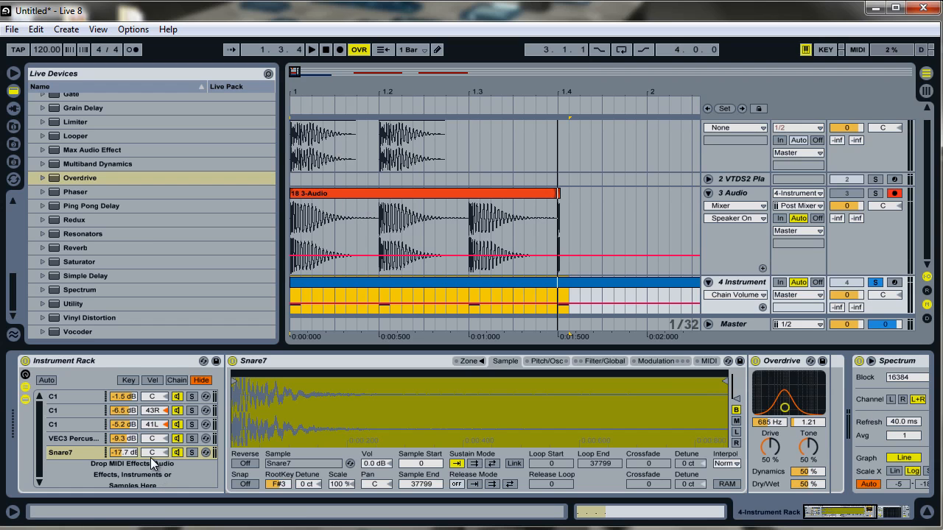
left_click(277, 485)
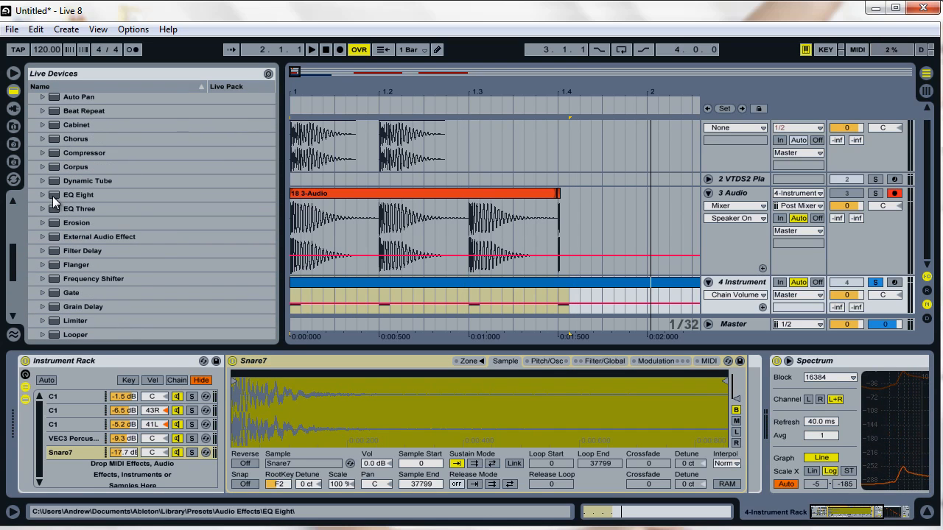
- Insert EQ Eight on the snare chain and raise band 1's low cut to about 485 Hz
double_click(78, 195)
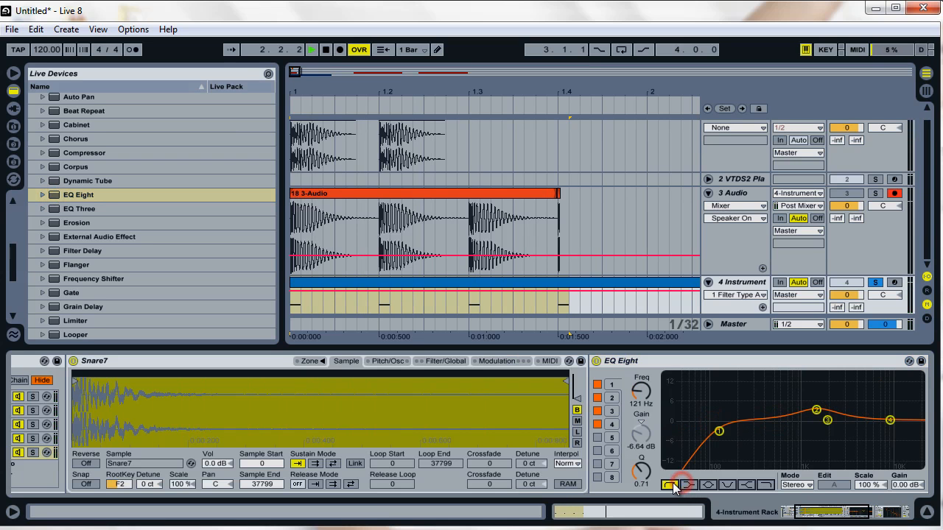
left_click_drag(719, 432, 728, 430)
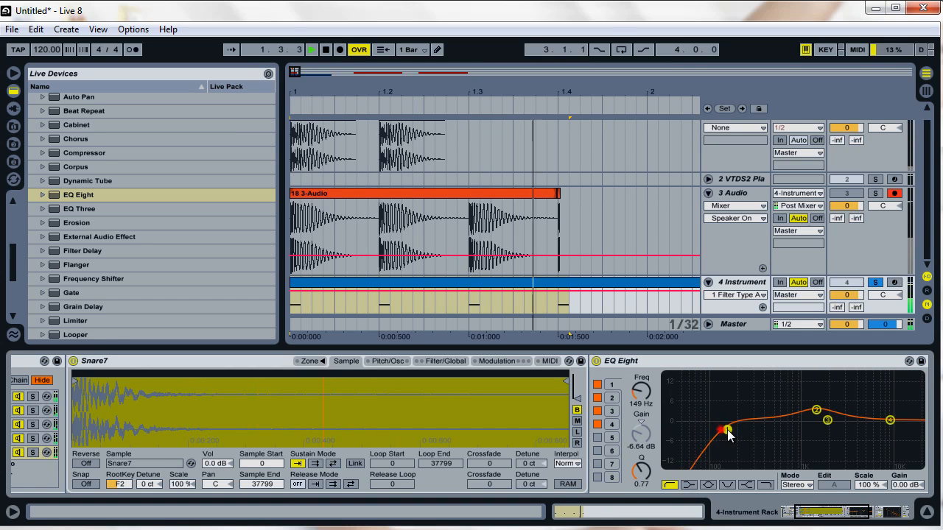
left_click_drag(720, 430, 774, 430)
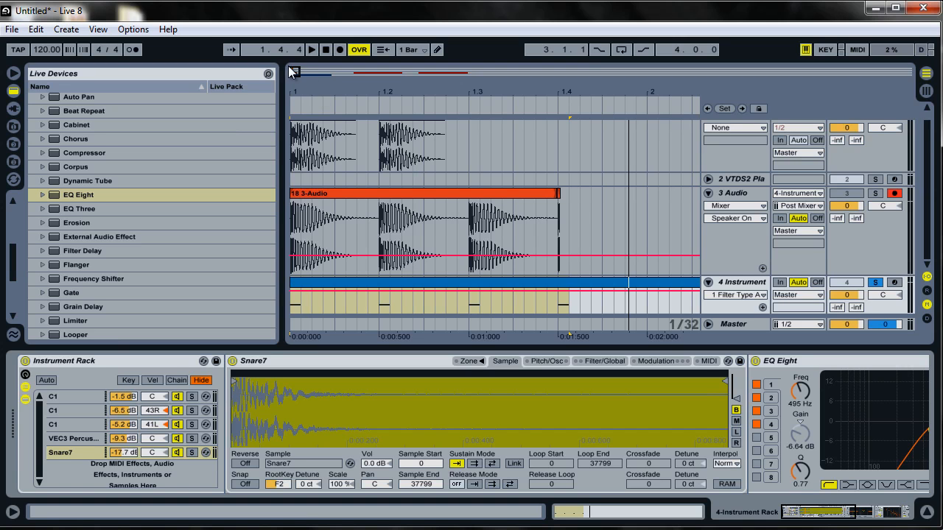
mouse_move(294, 70)
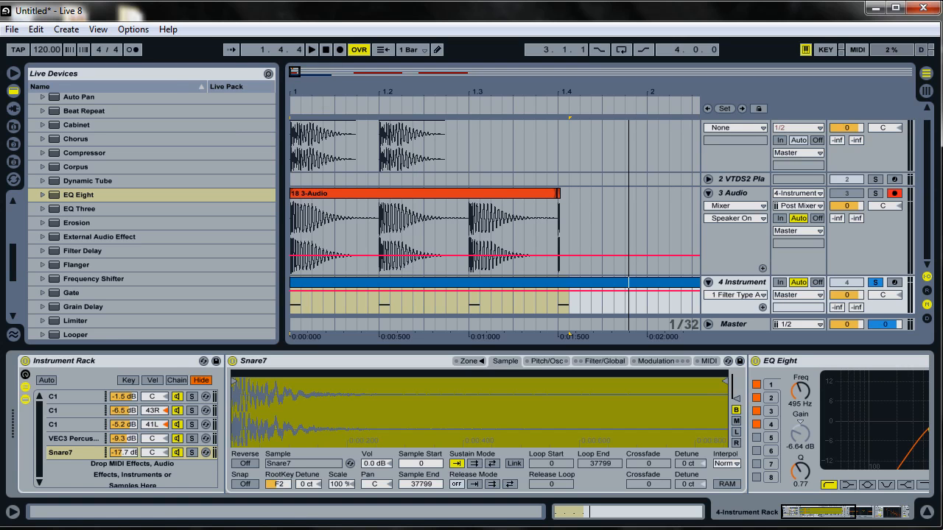